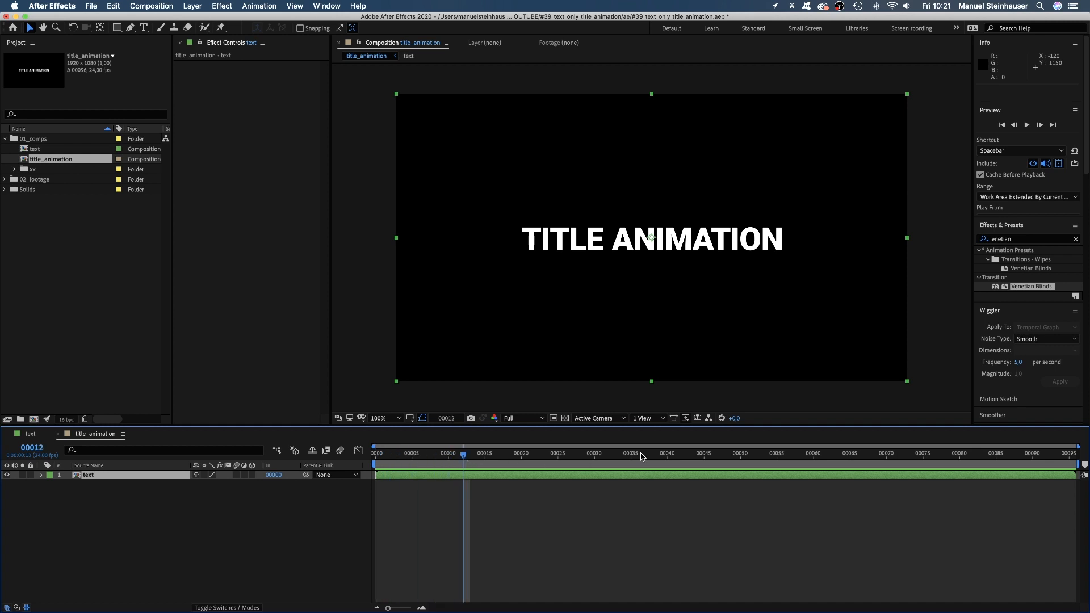
Place numbered composition markers at frames 12 and 24 on the title_animation timeline.
click(486, 464)
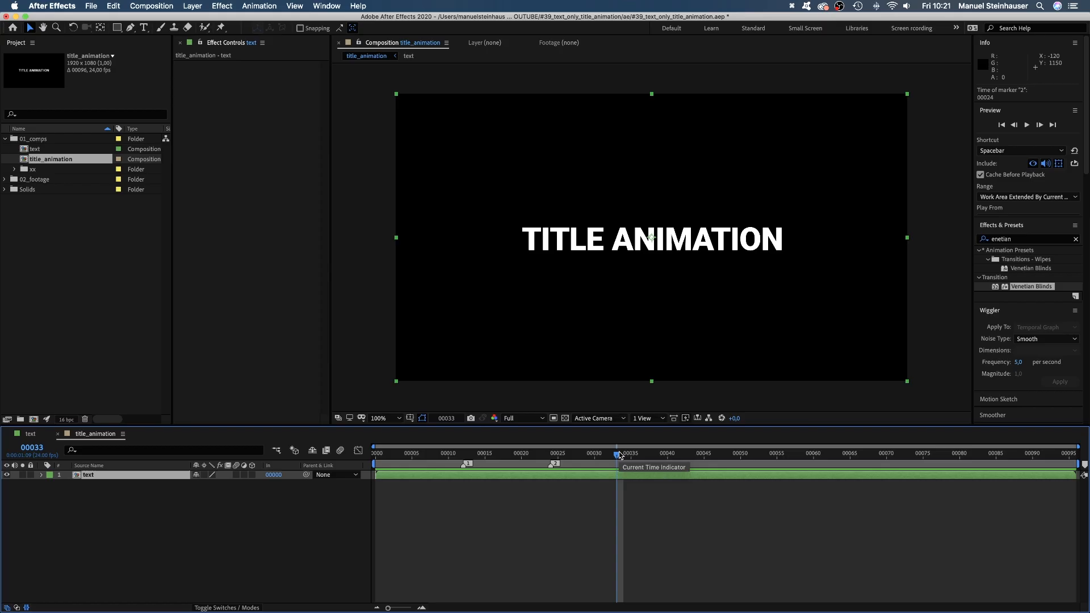
Create a full-frame white solid named 'mask'.
key(cmd+y)
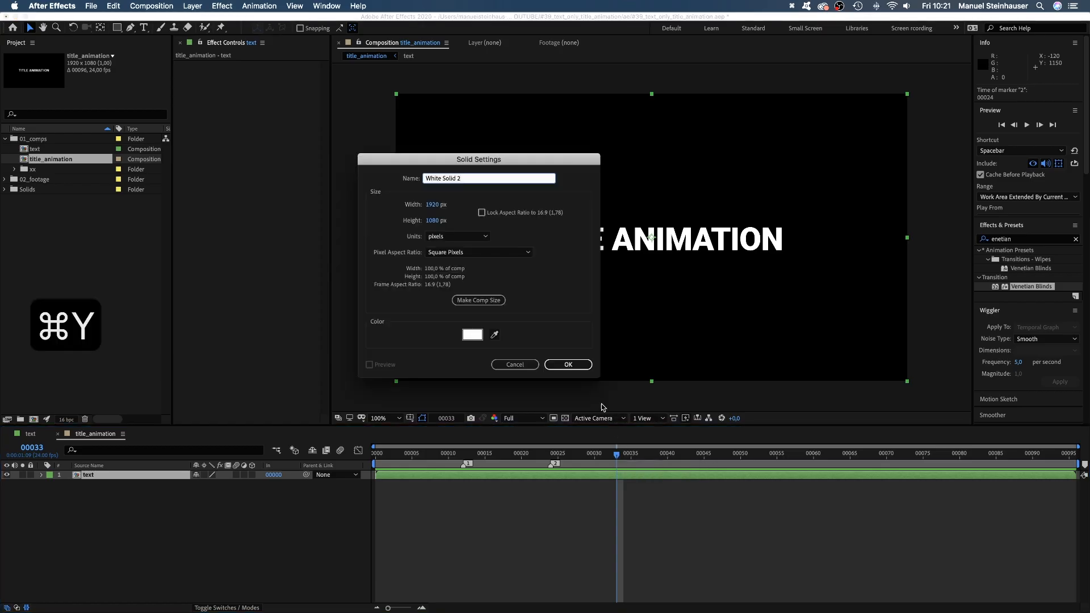
text(ma)
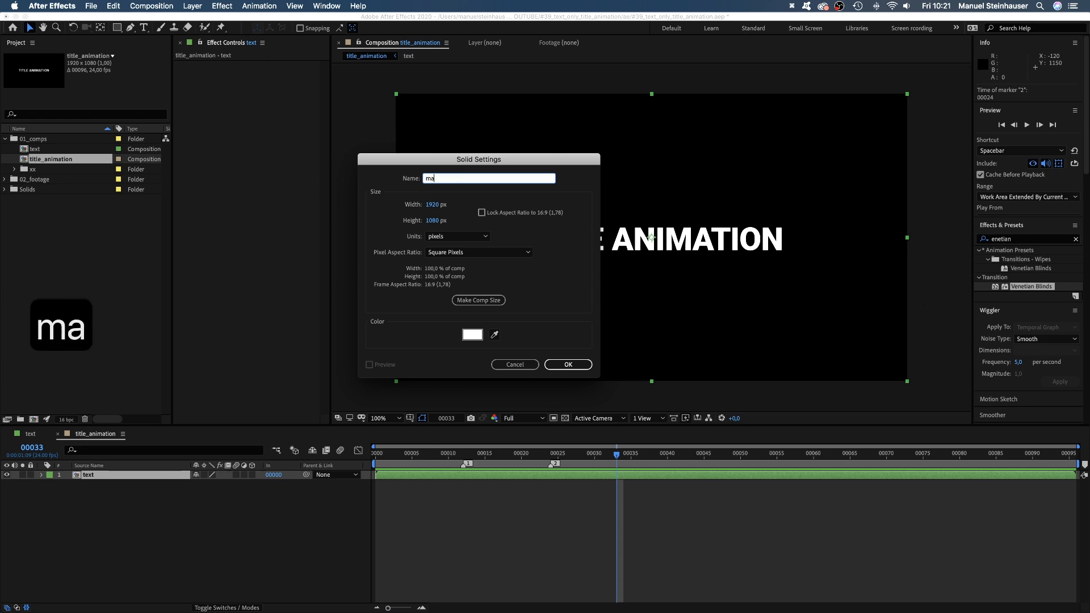
click(471, 334)
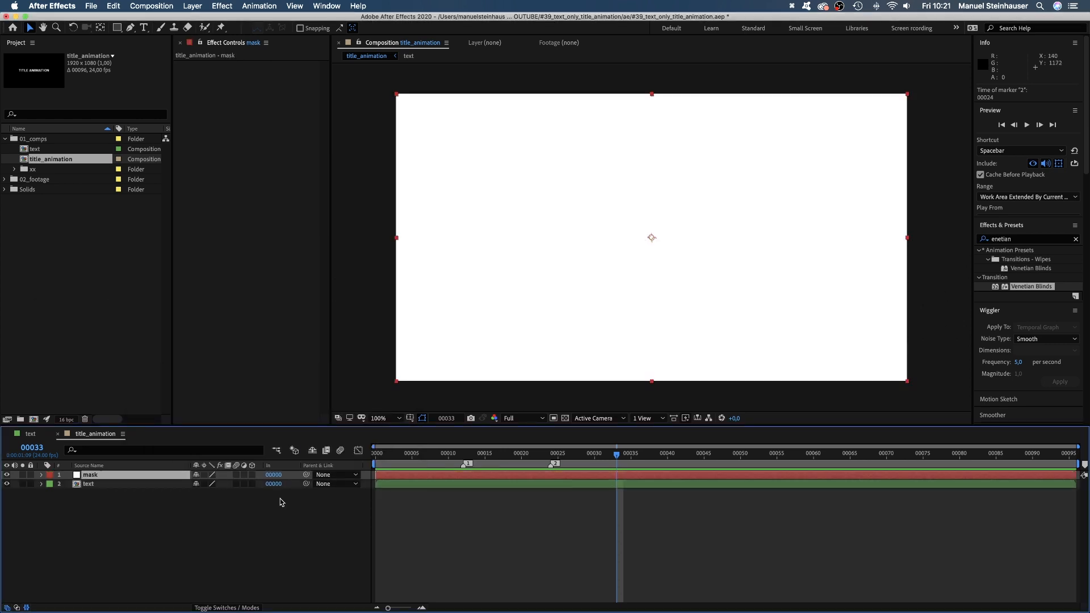
Set the text layer's track matte to Alpha Matte 'mask'.
click(226, 607)
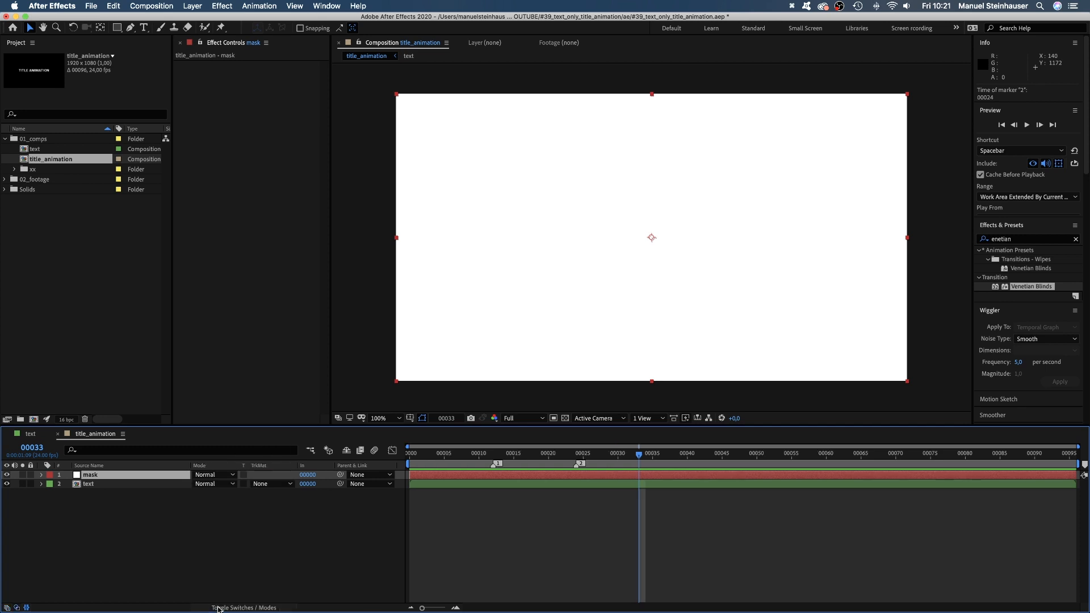
click(271, 483)
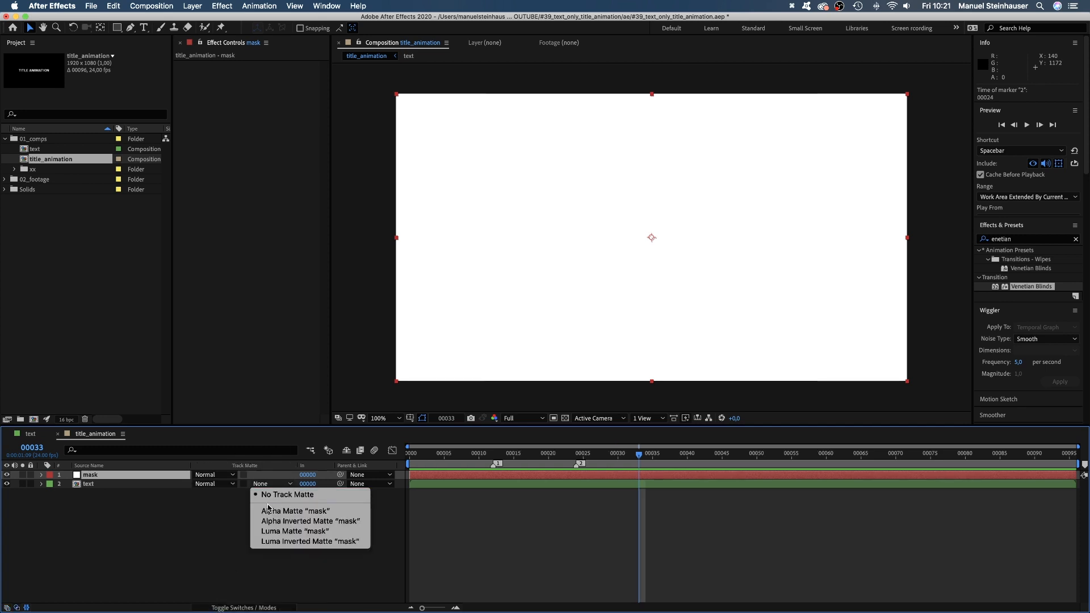
click(294, 510)
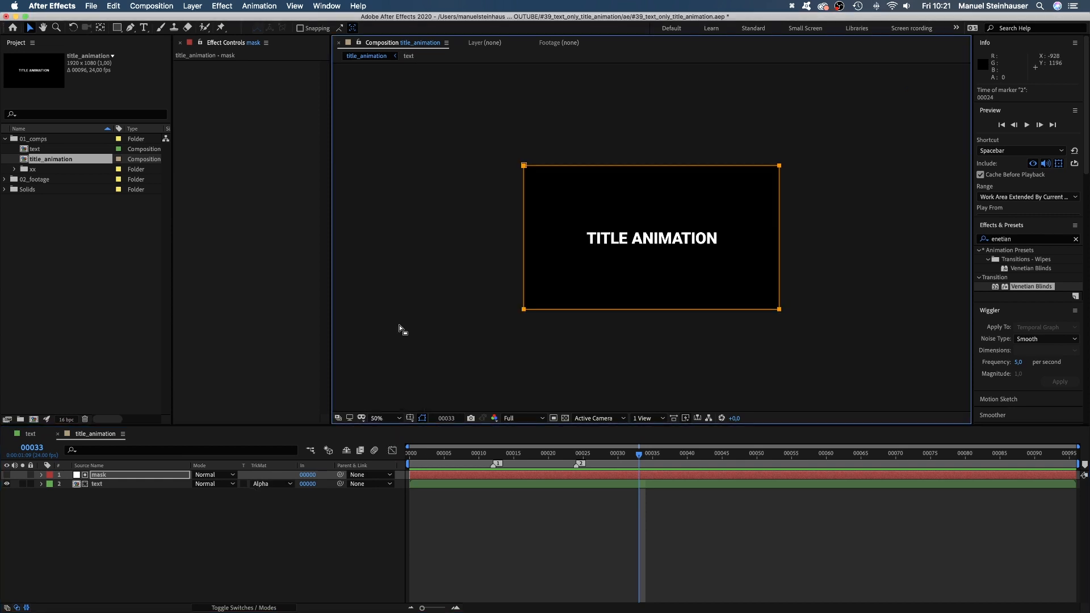
Draw a tilted rectangular mask revealing the first letters, then duplicate the mask-text pair.
key(cmd+t)
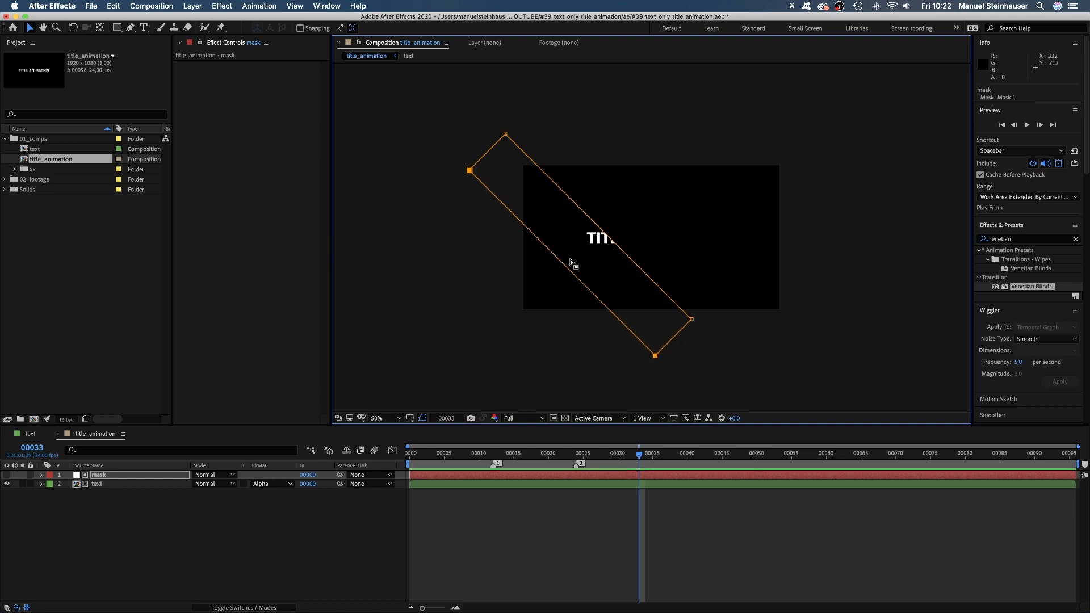
mouse_move(129, 501)
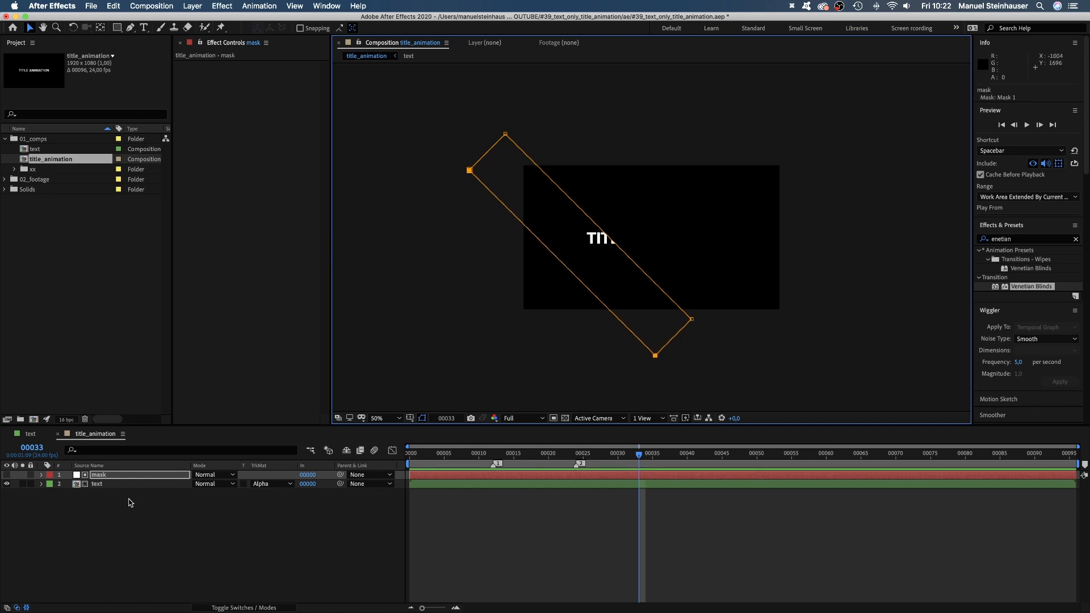
key(cmd+d)
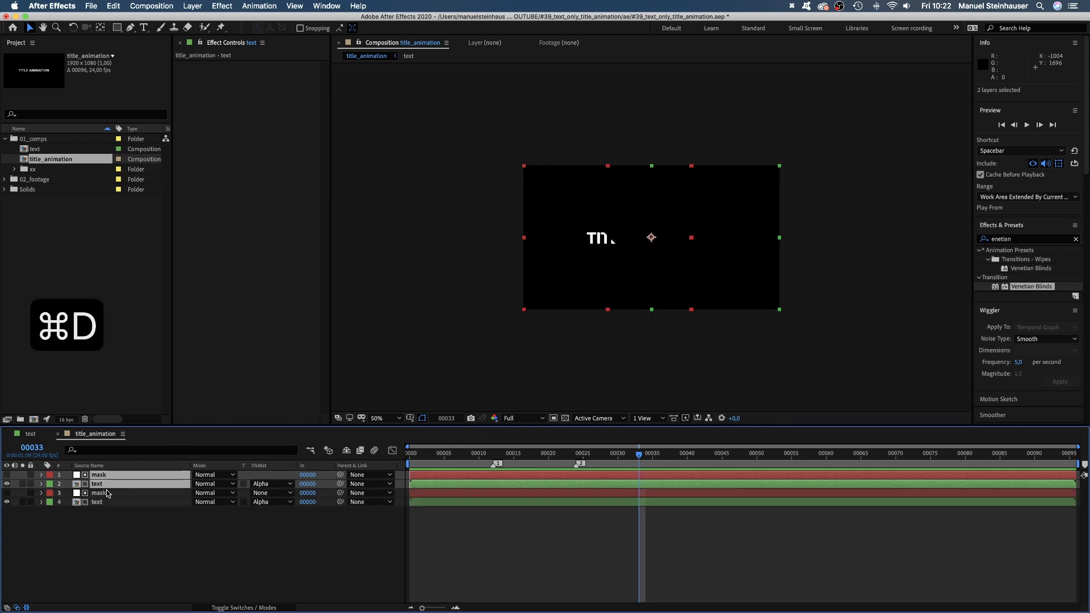
Reshape the copied mask's corners into the next adjacent diagonal stripe.
click(98, 492)
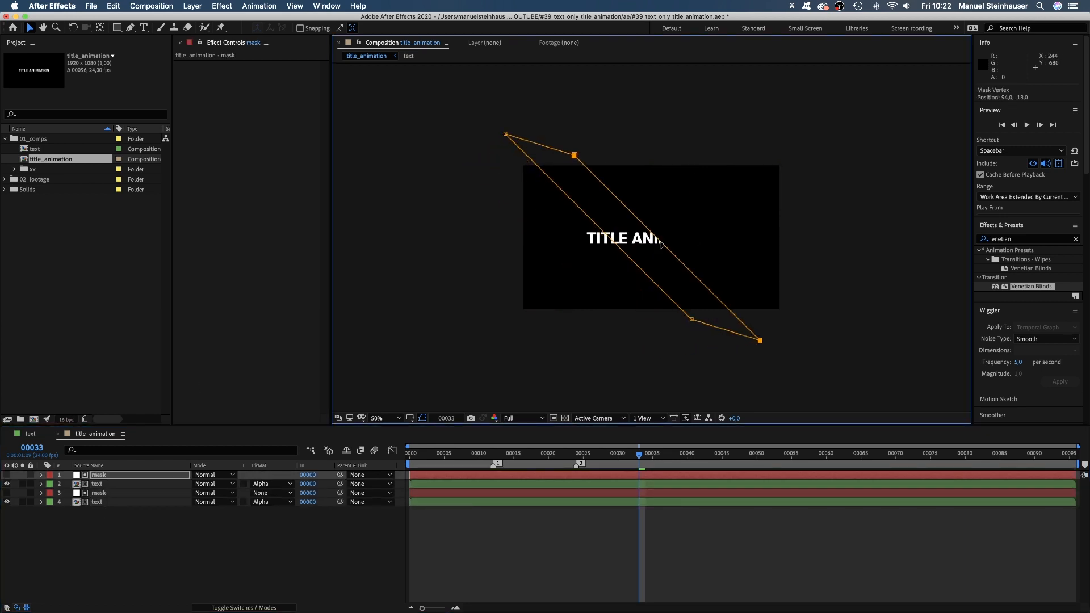
click(97, 483)
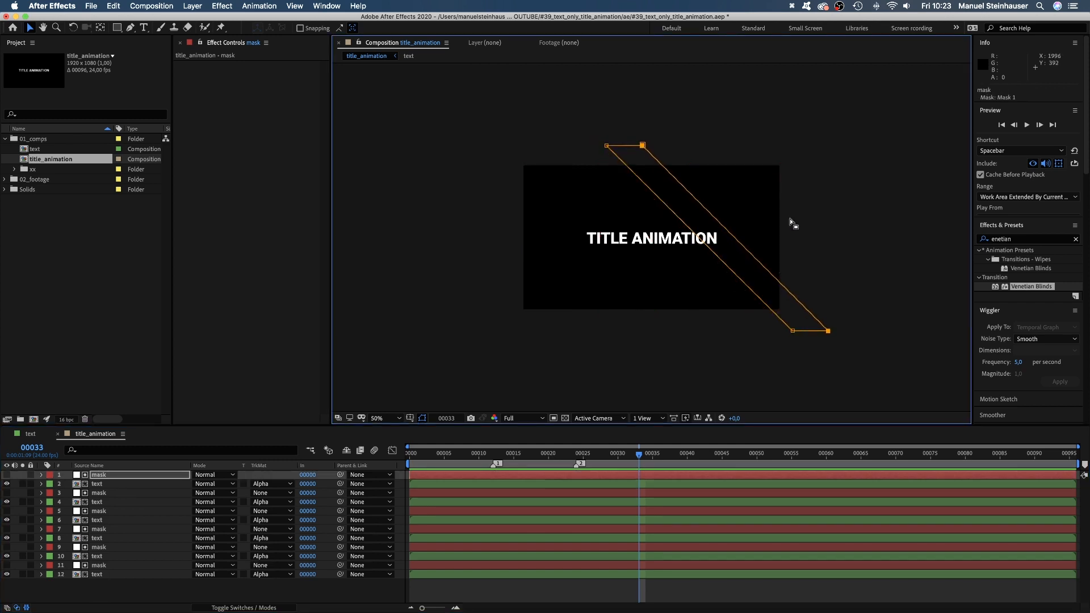
mouse_move(765, 268)
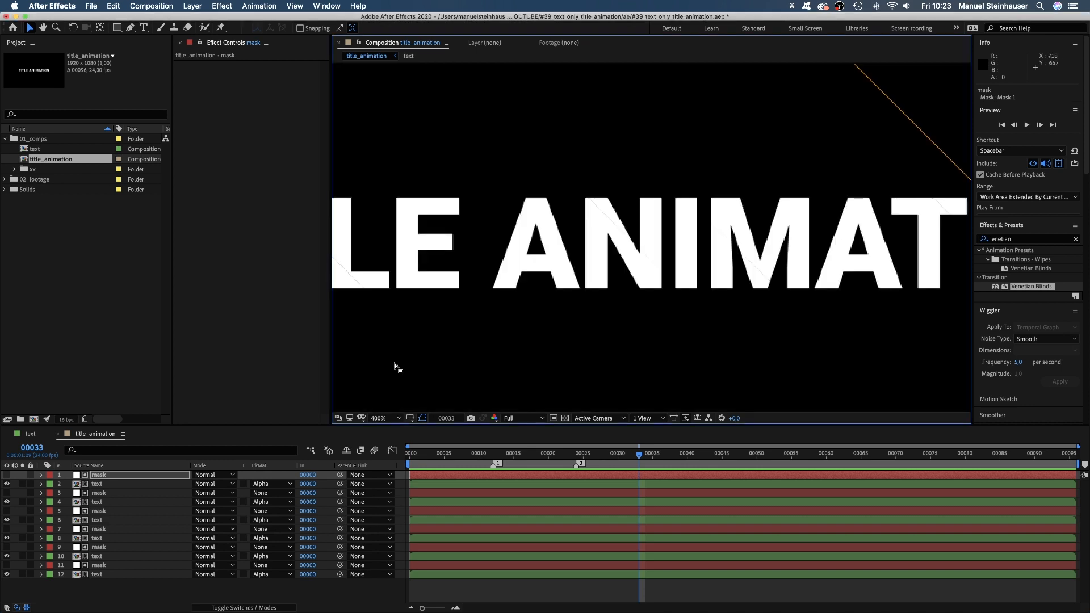
mouse_move(687, 192)
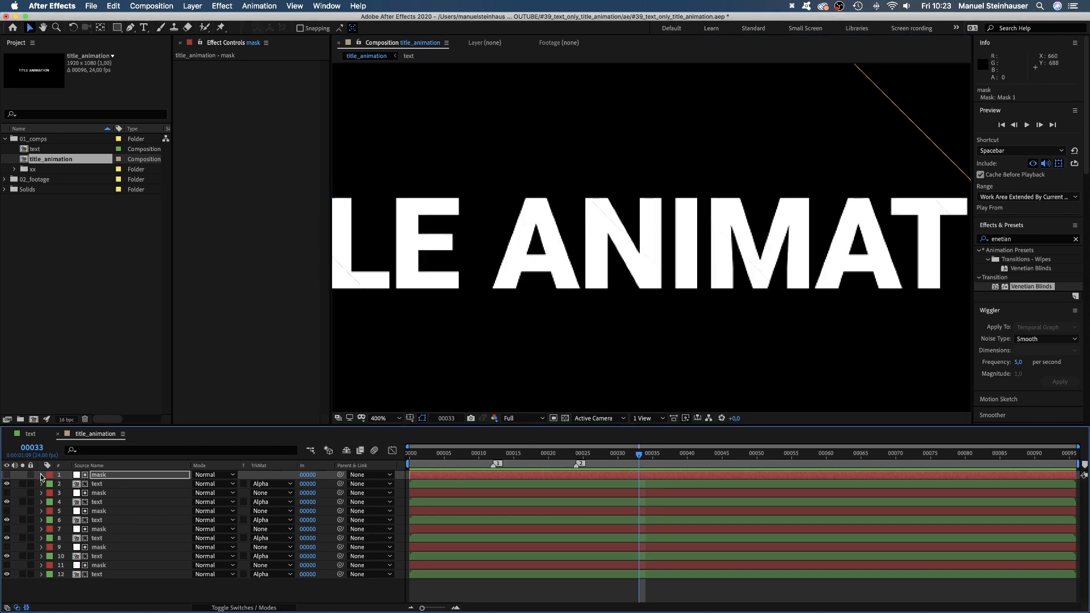
click(41, 474)
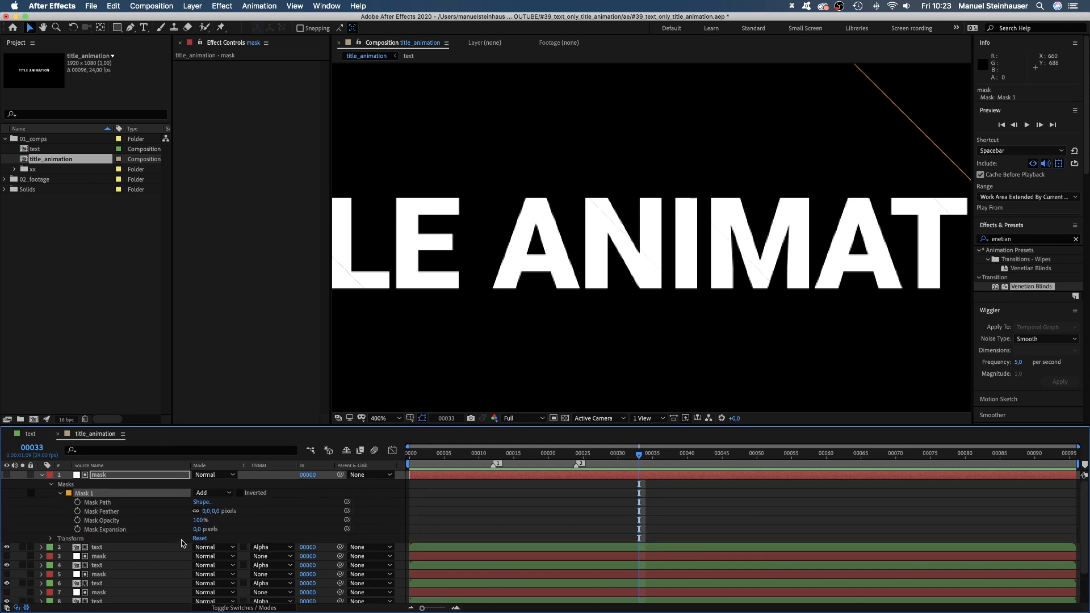
double_click(205, 529)
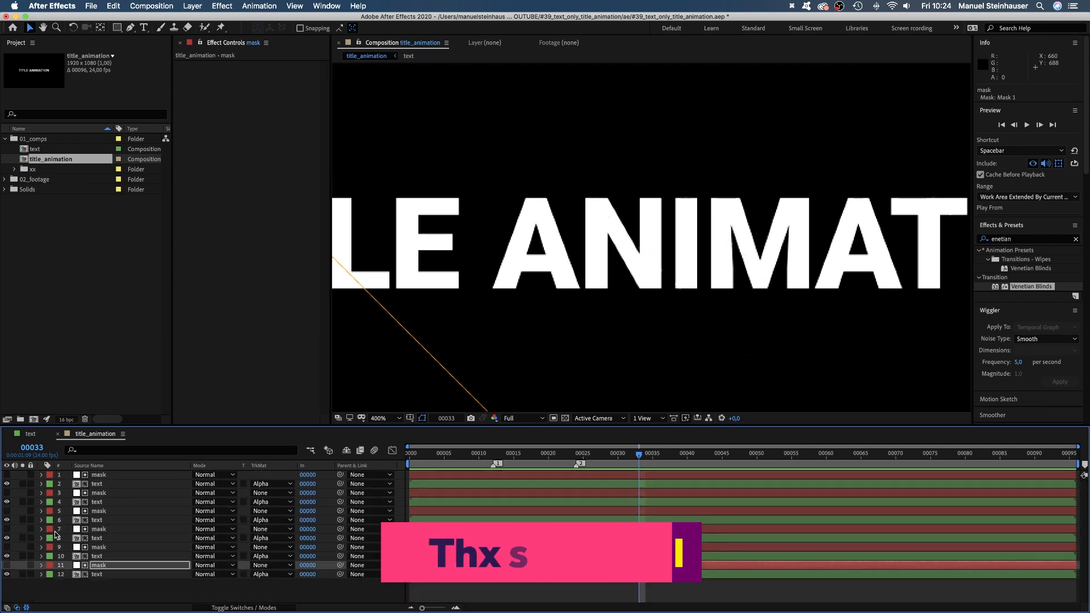
click(594, 462)
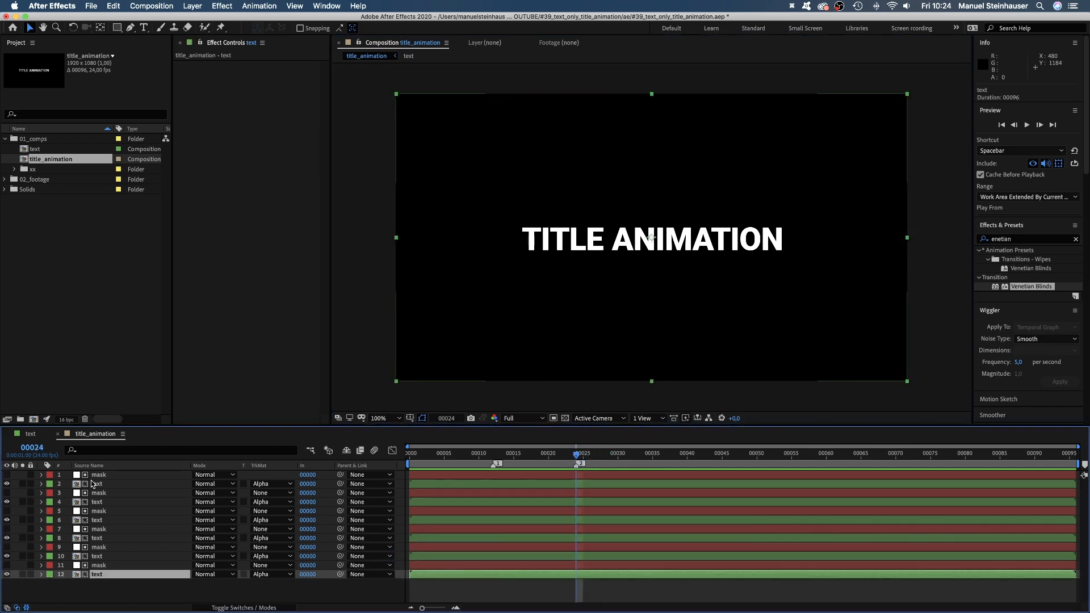
Split all layers at frame 24 and keyframe one text stripe sliding into place by frame 45.
key(cmd+a)
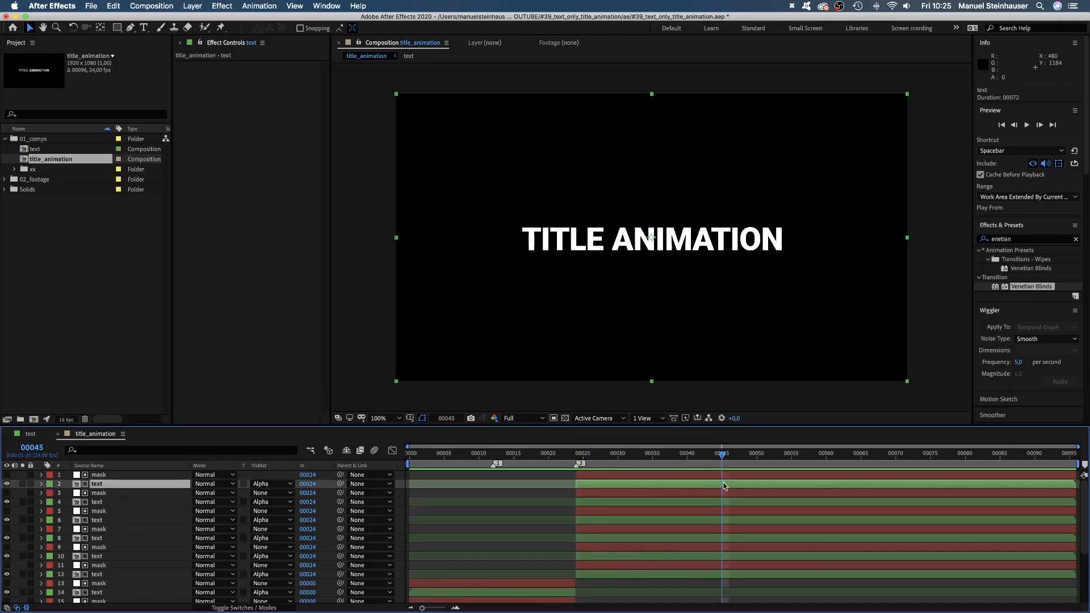
click(40, 483)
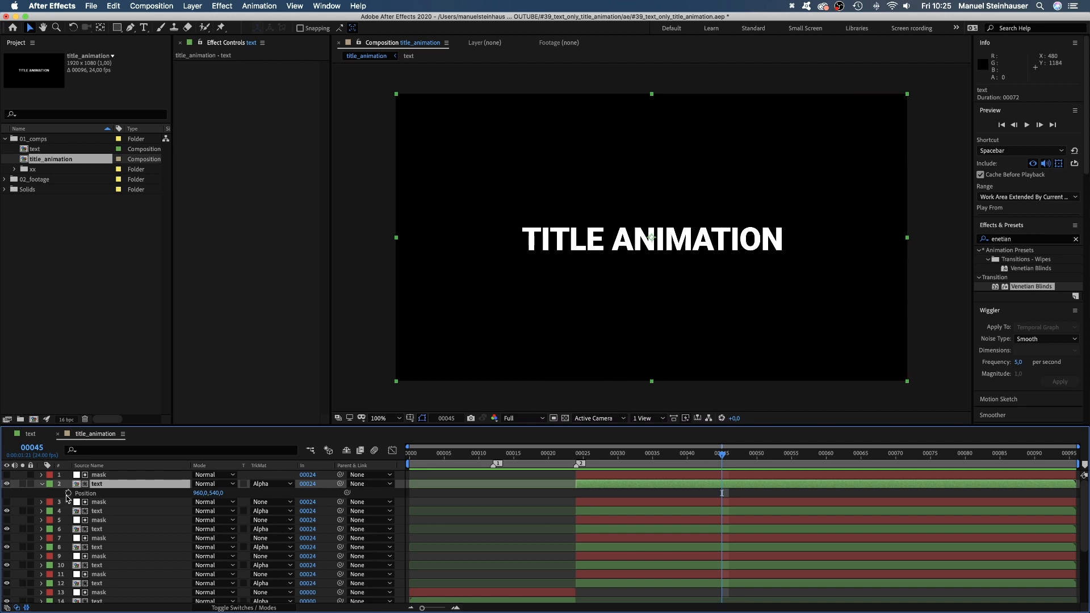
click(69, 493)
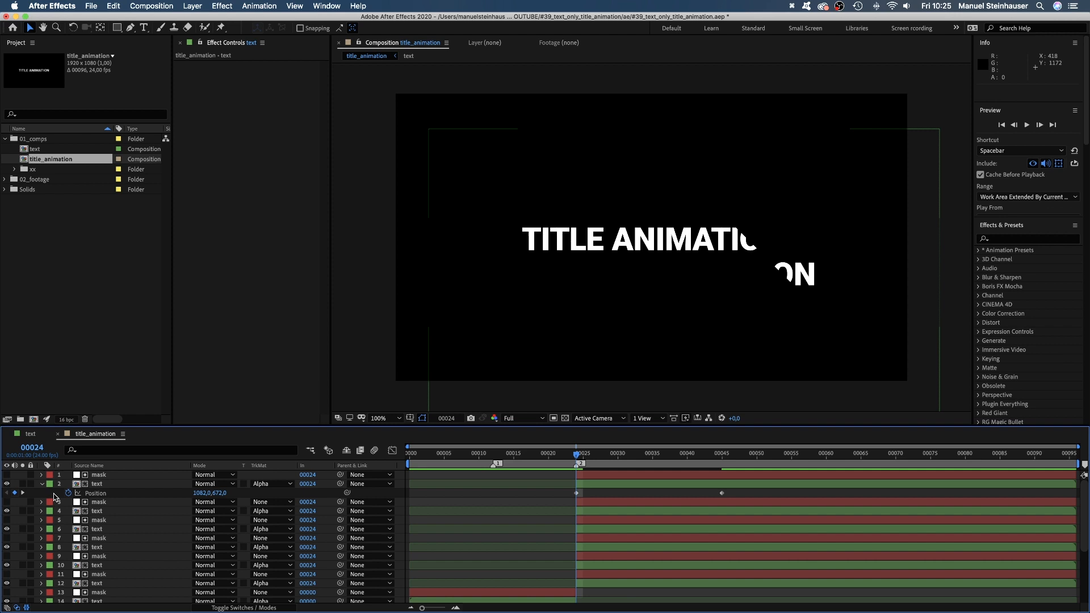
Create a full-frame magenta solid.
click(472, 334)
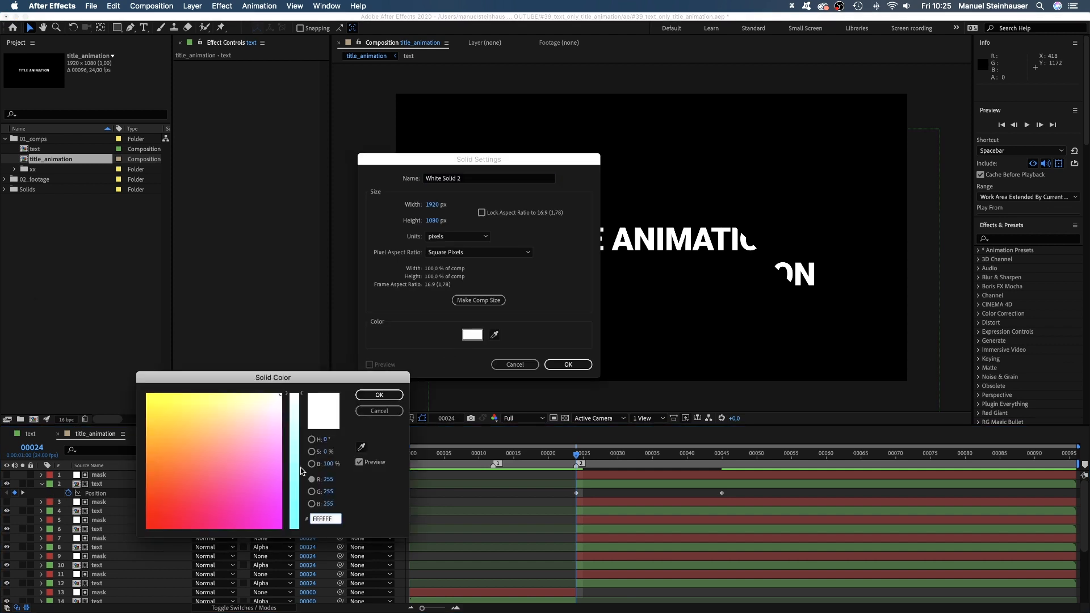
click(378, 395)
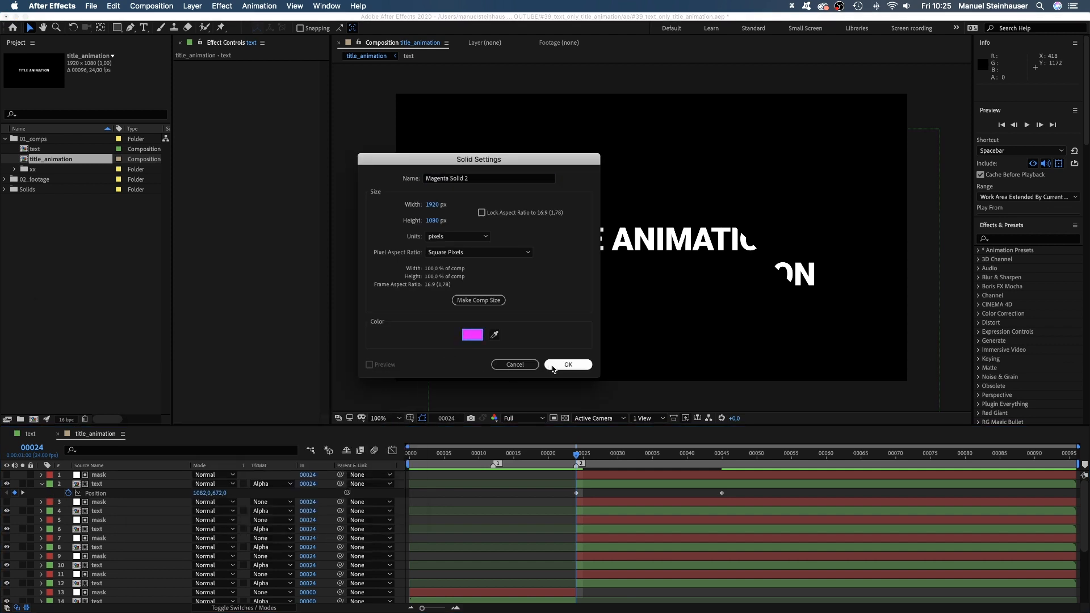
click(568, 364)
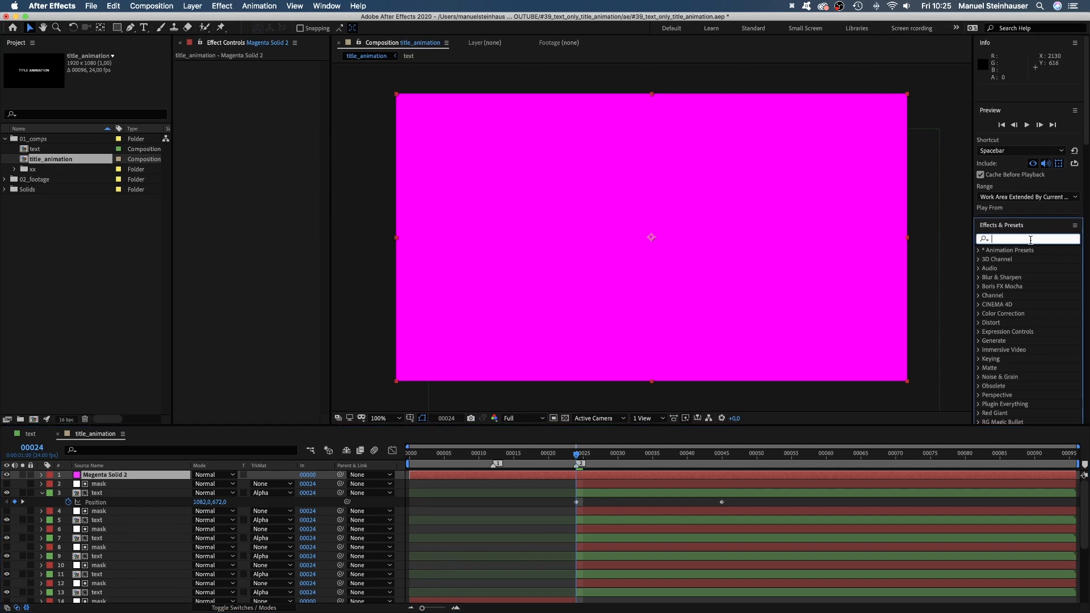
Apply Venetian Blinds to the magenta solid: 90% completion, -45° direction, width 20.
text(venetian)
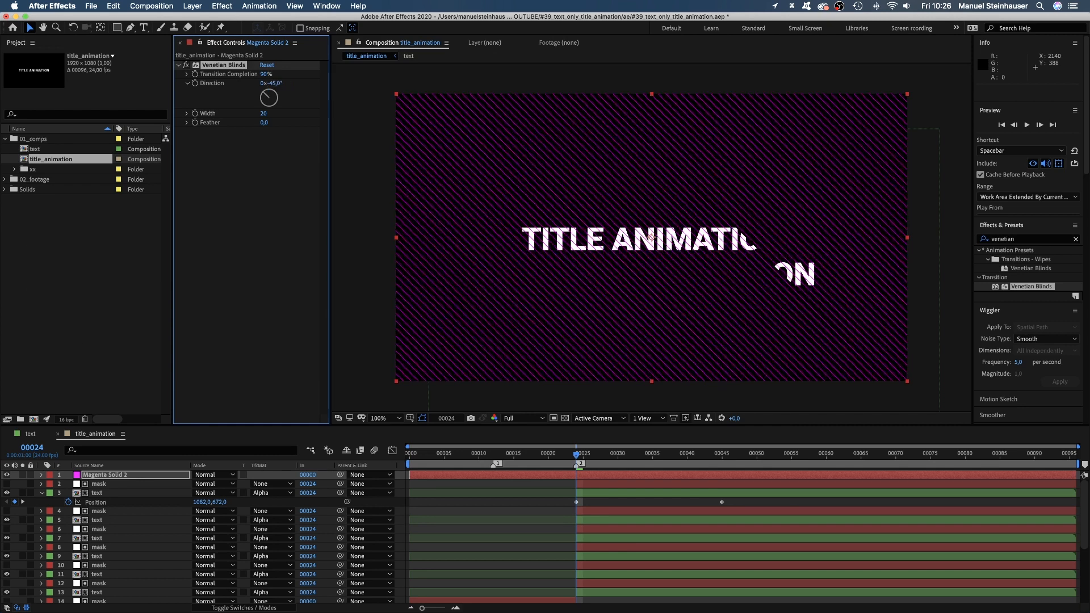
click(97, 492)
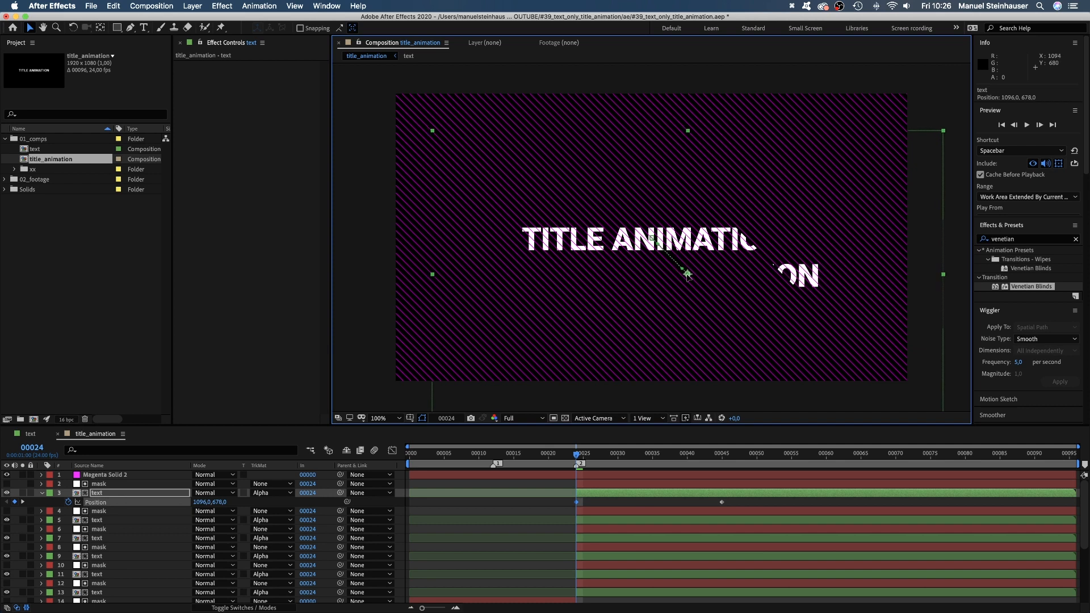
click(103, 474)
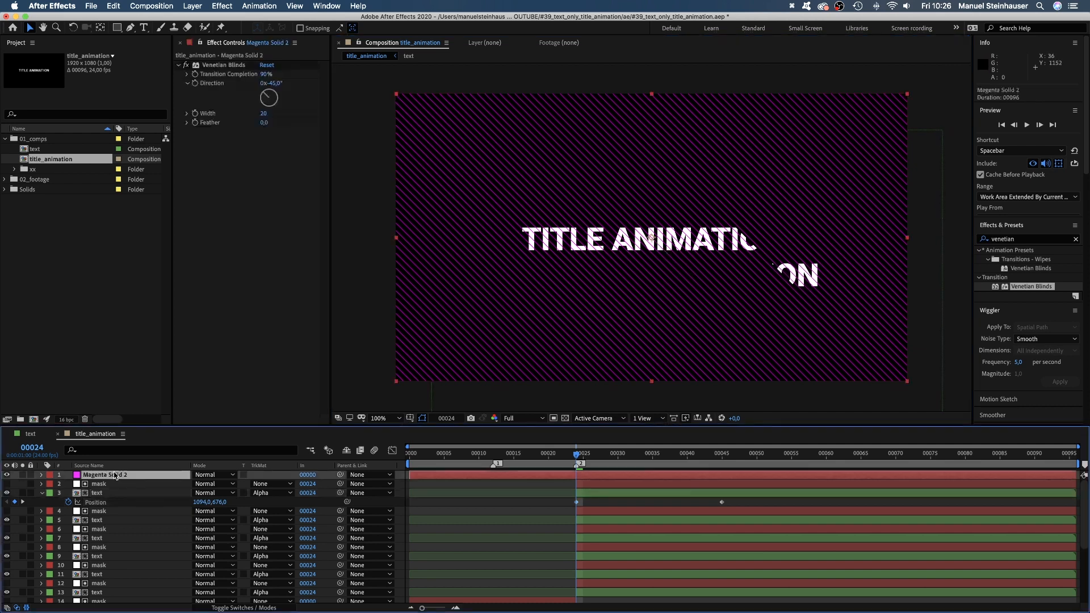
scroll(down, 3)
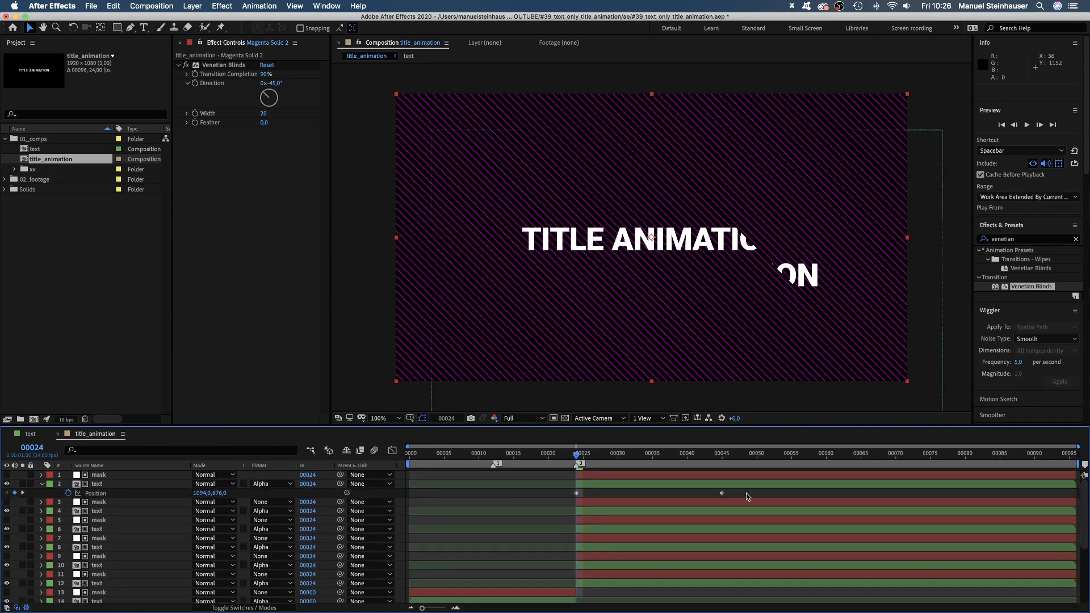
Apply Easy Ease to the text stripe's Position keyframes in the Graph Editor.
click(392, 450)
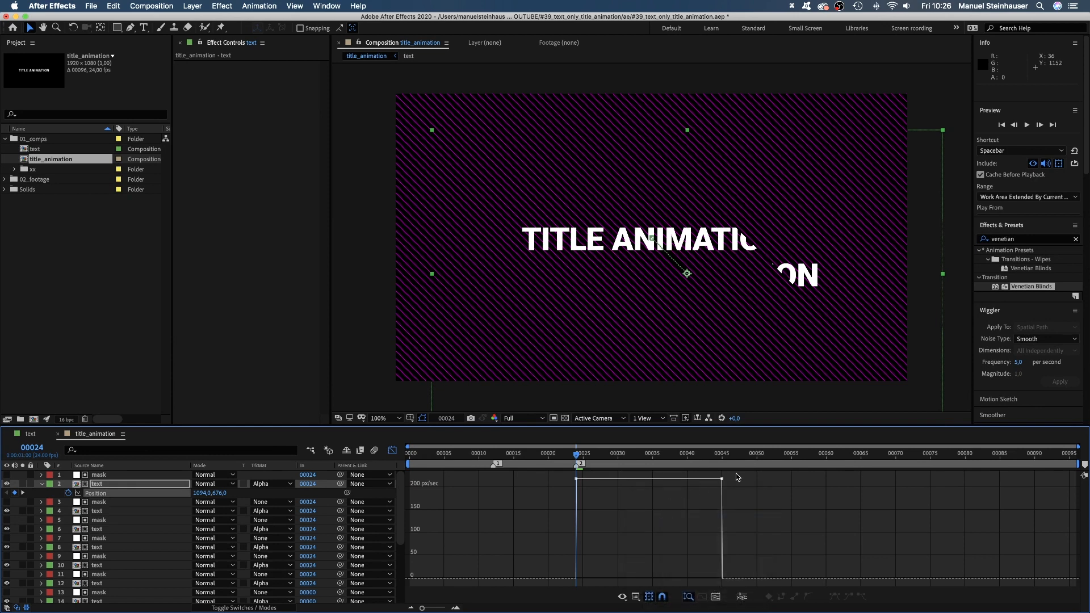
click(723, 478)
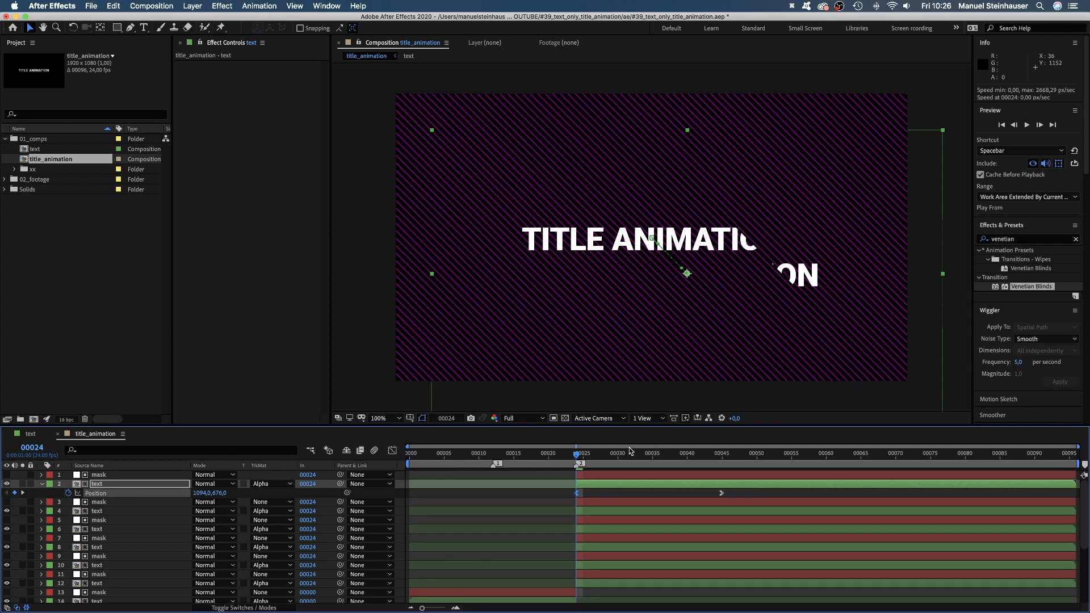
Keyframe offset Position values at frame 24 on two more text stripes and preview.
click(652, 453)
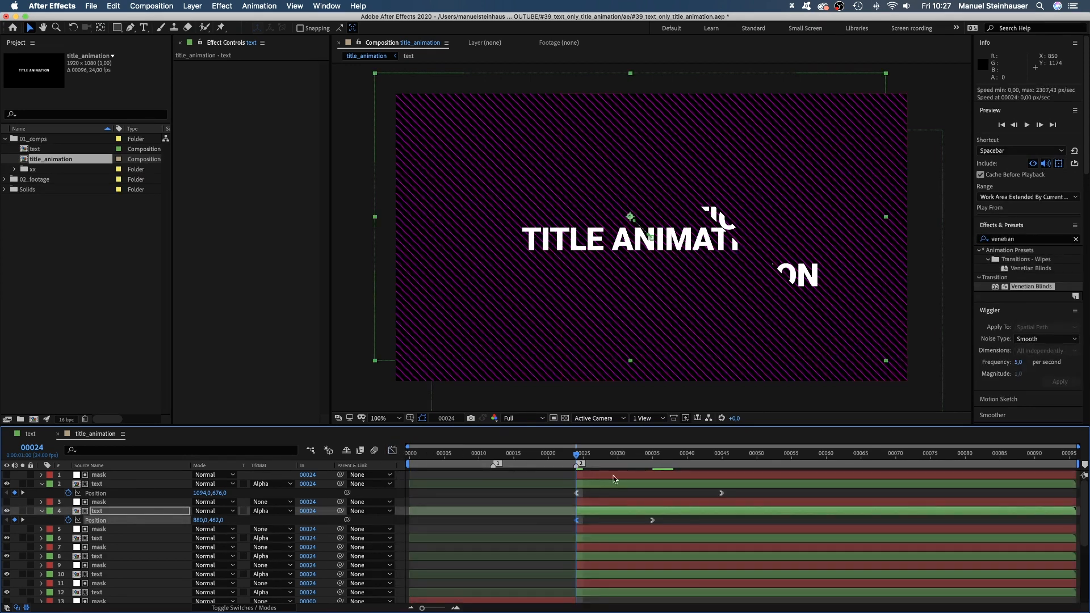
click(609, 452)
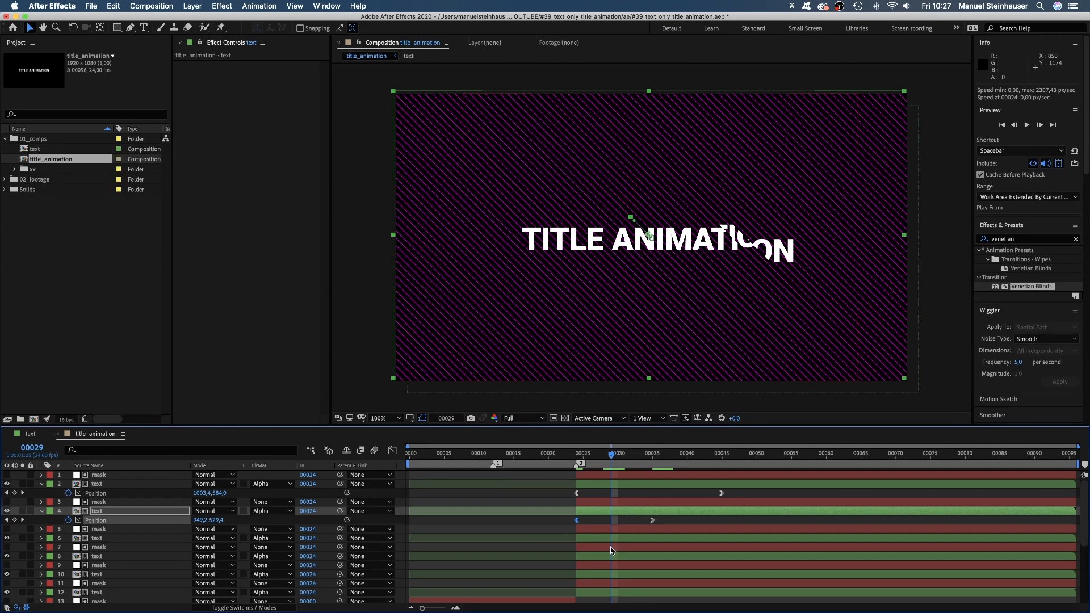
click(97, 555)
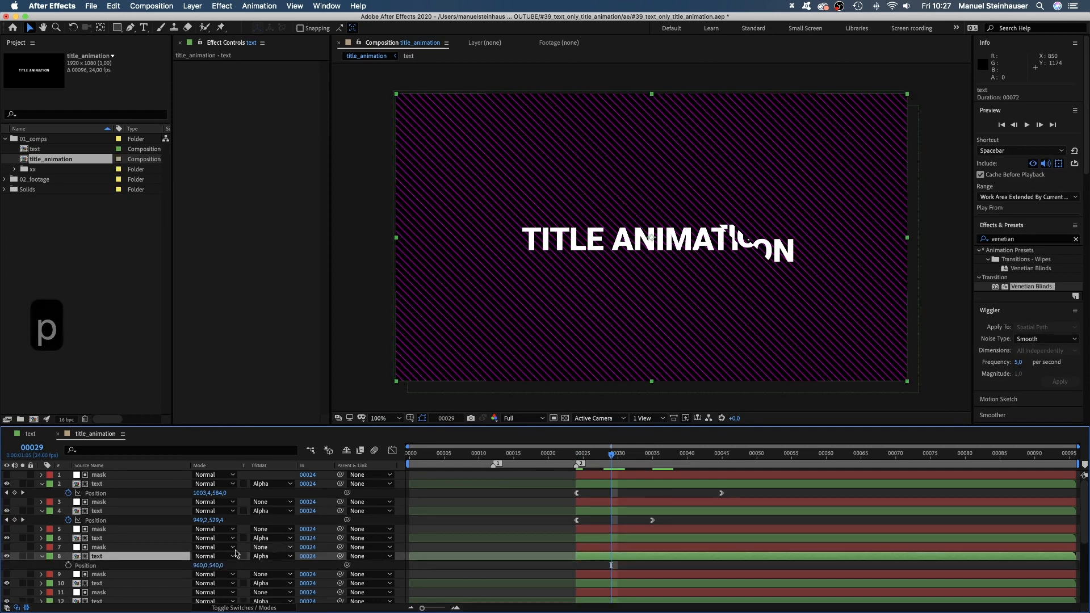
mouse_move(601, 453)
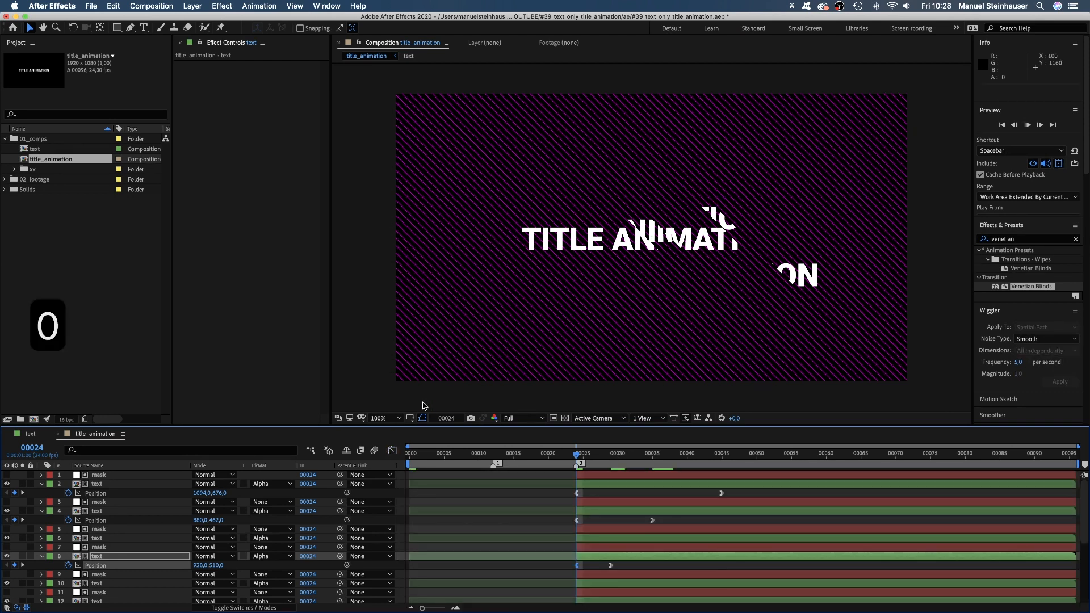
key(space)
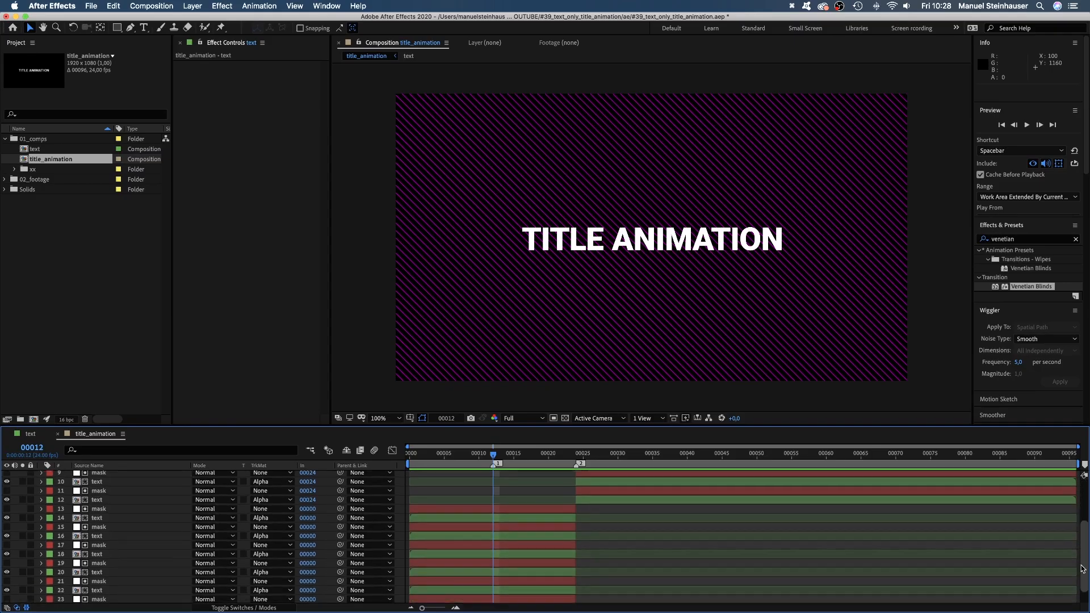
Keyframe the first-stage text slices' Scale at large values like 477%, 387% and 1002%.
scroll(down, 3)
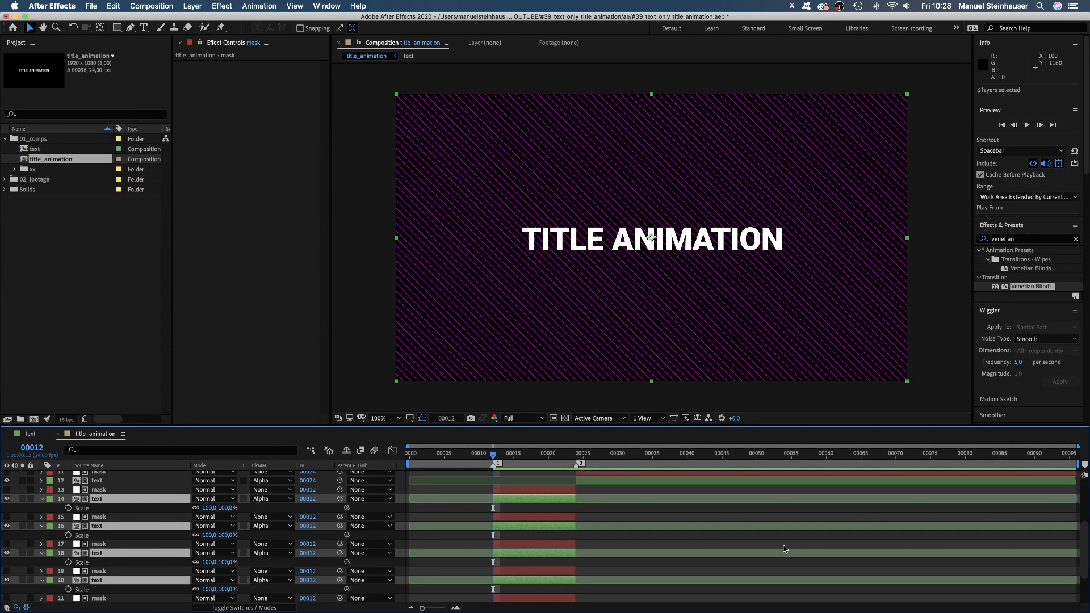
scroll(down, 3)
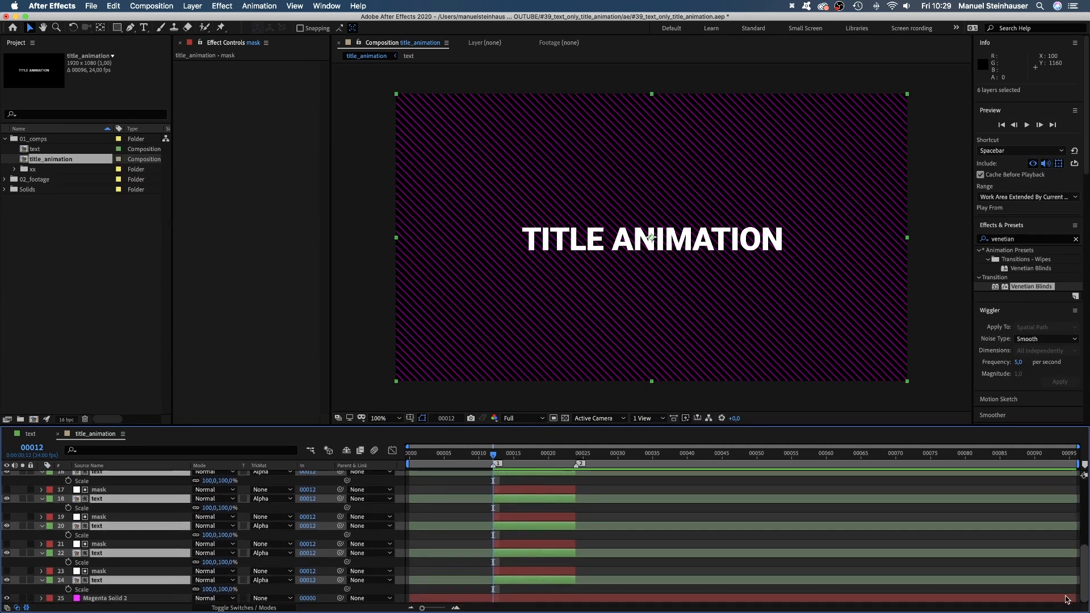
mouse_move(174, 590)
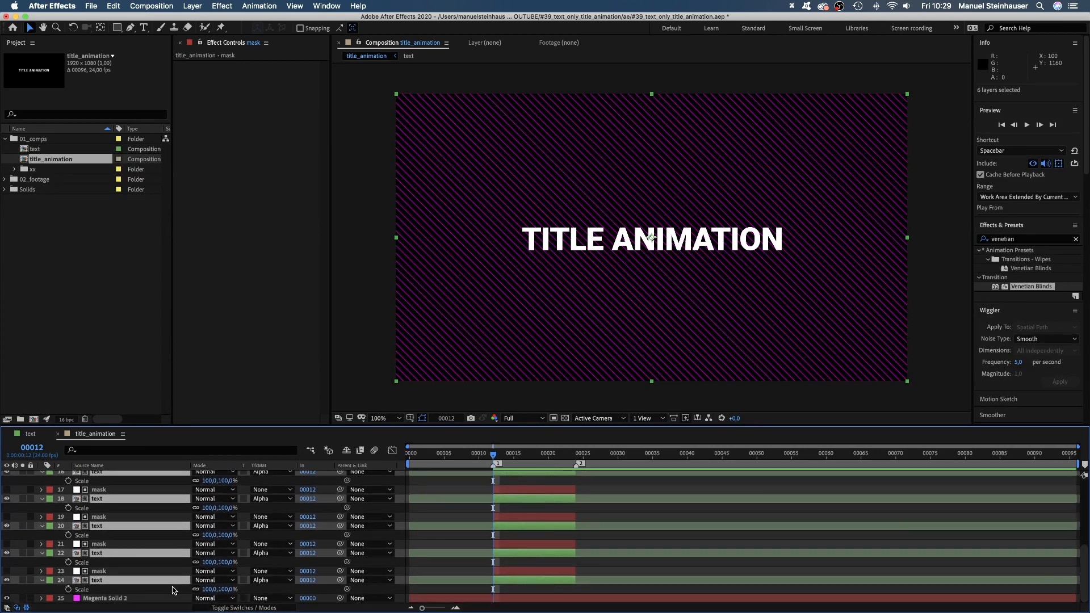
click(97, 579)
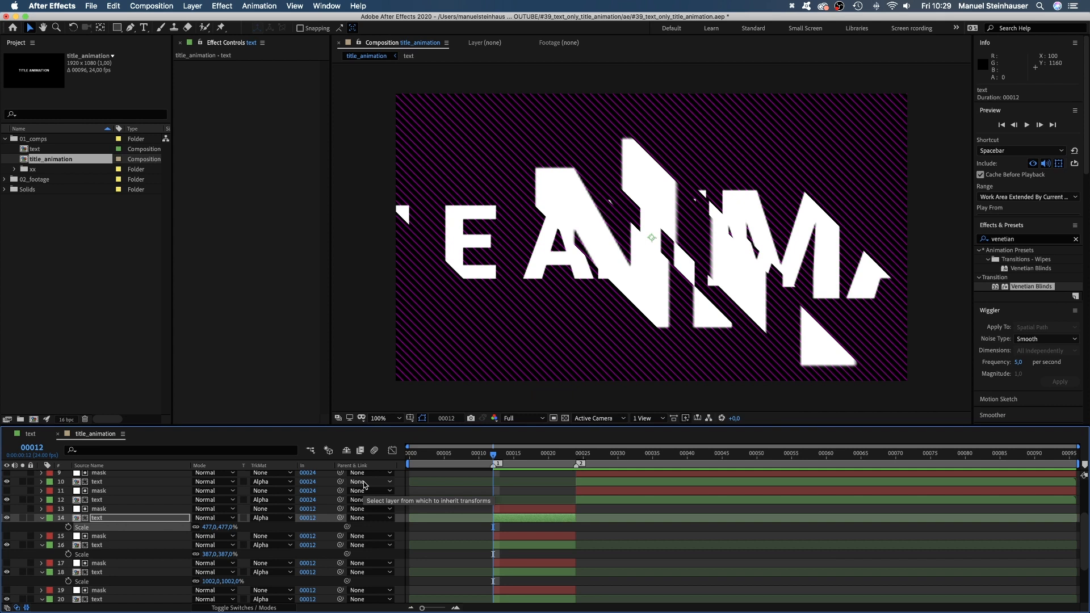
mouse_move(229, 608)
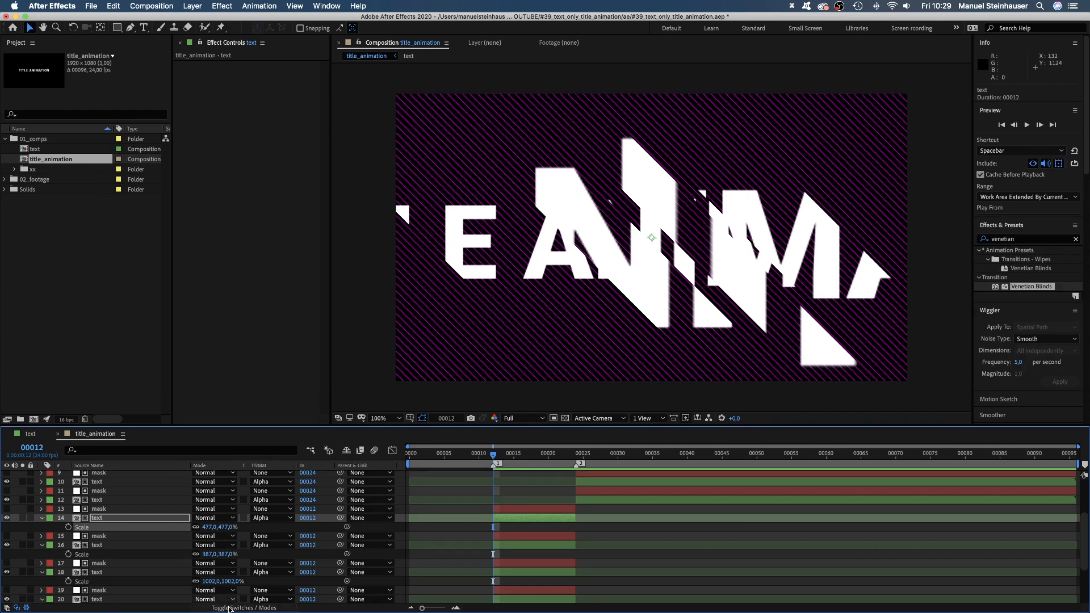
click(227, 608)
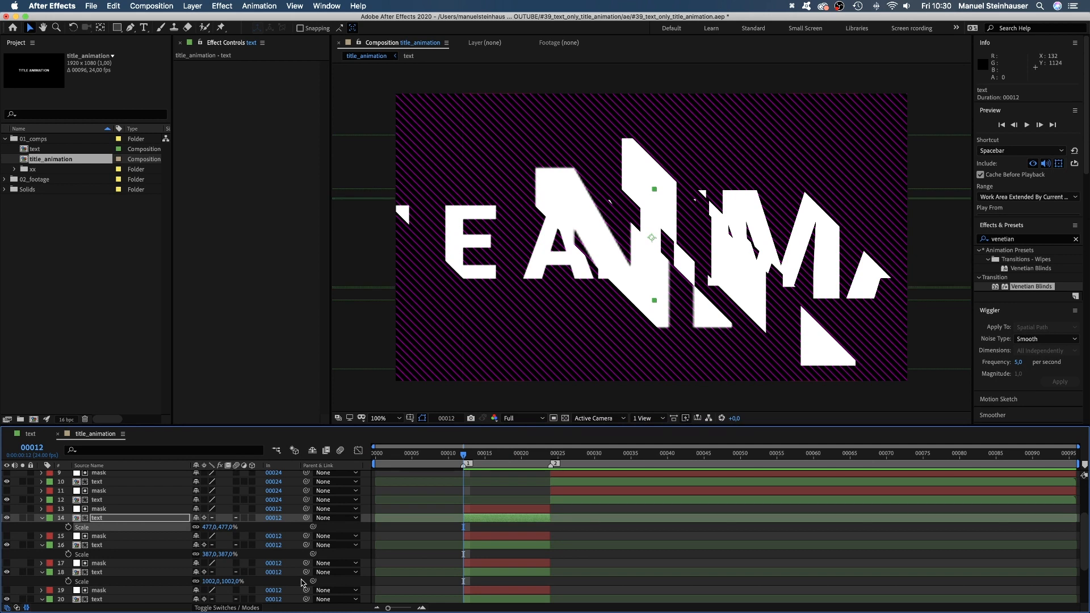
scroll(down, 3)
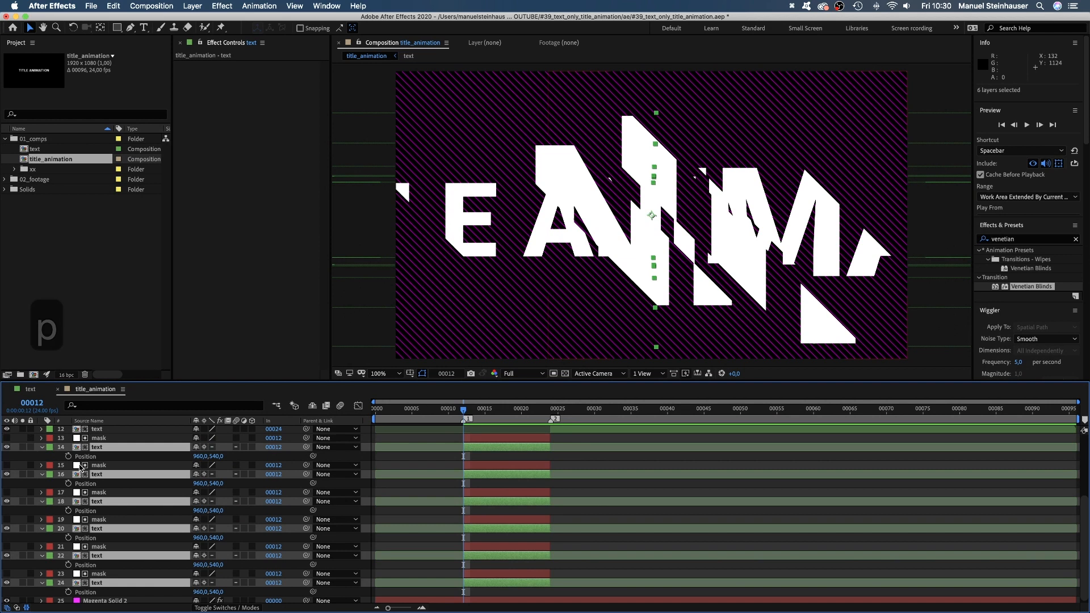
Enable Position keyframes on the first-stage text slices, currently all at 960,540.
click(544, 408)
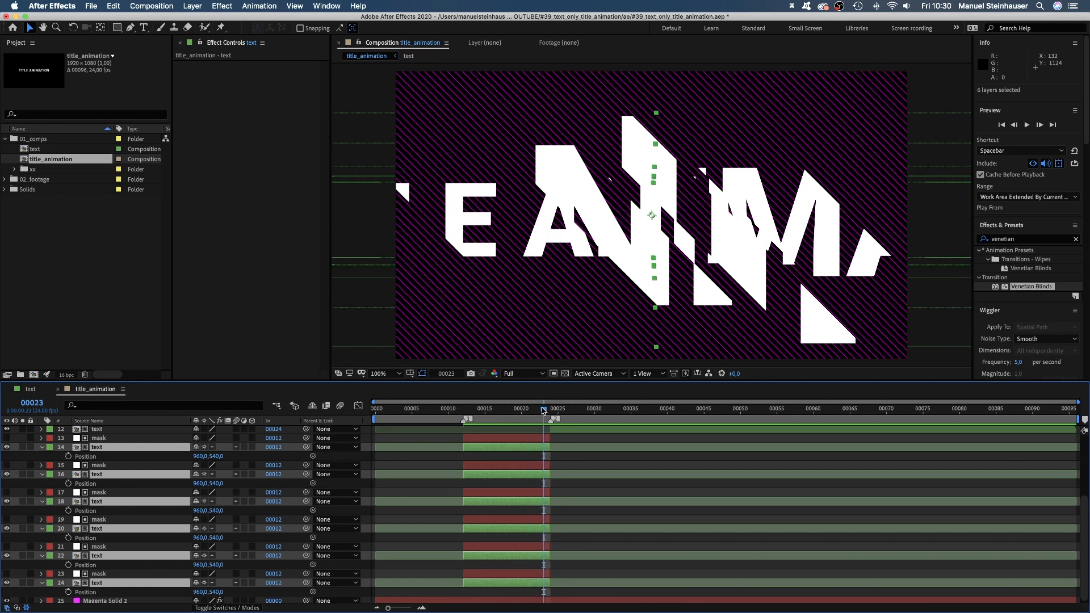
mouse_move(465, 417)
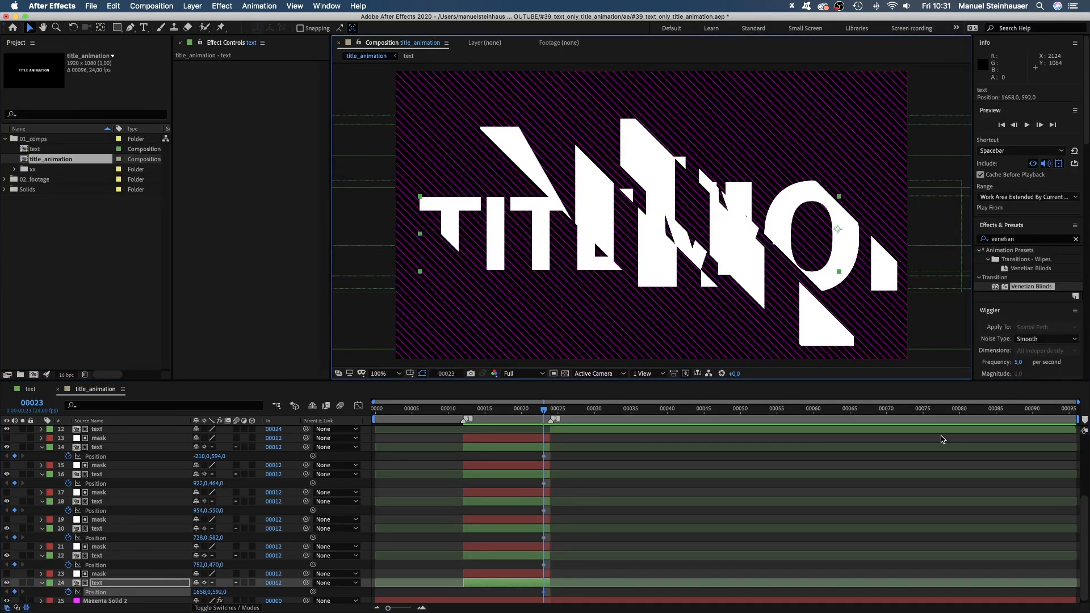
At frame 12, drag three text slices to scattered diagonal starting positions.
click(468, 418)
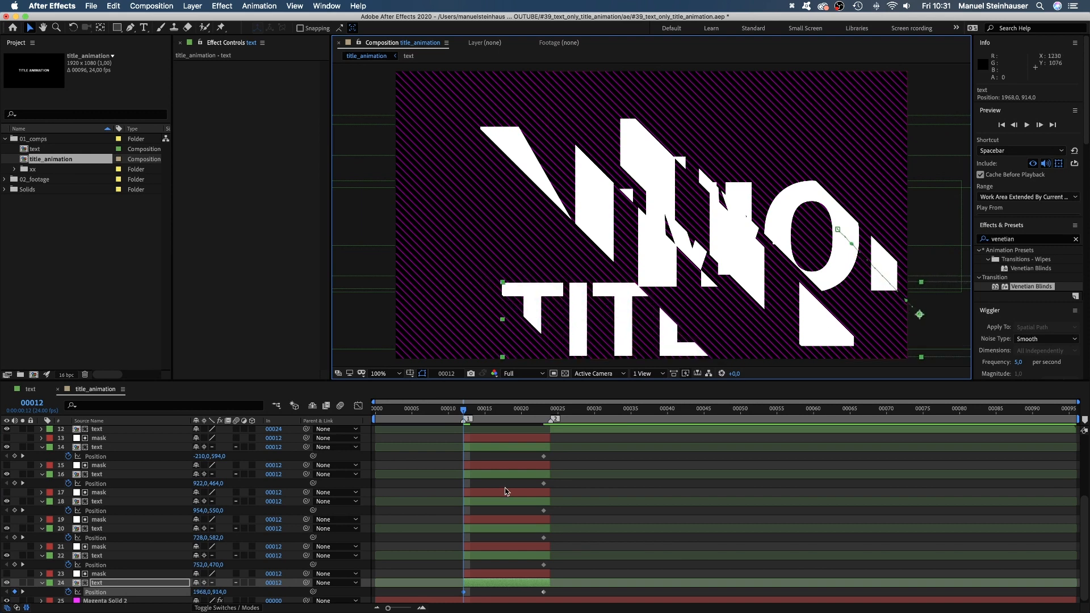
click(97, 555)
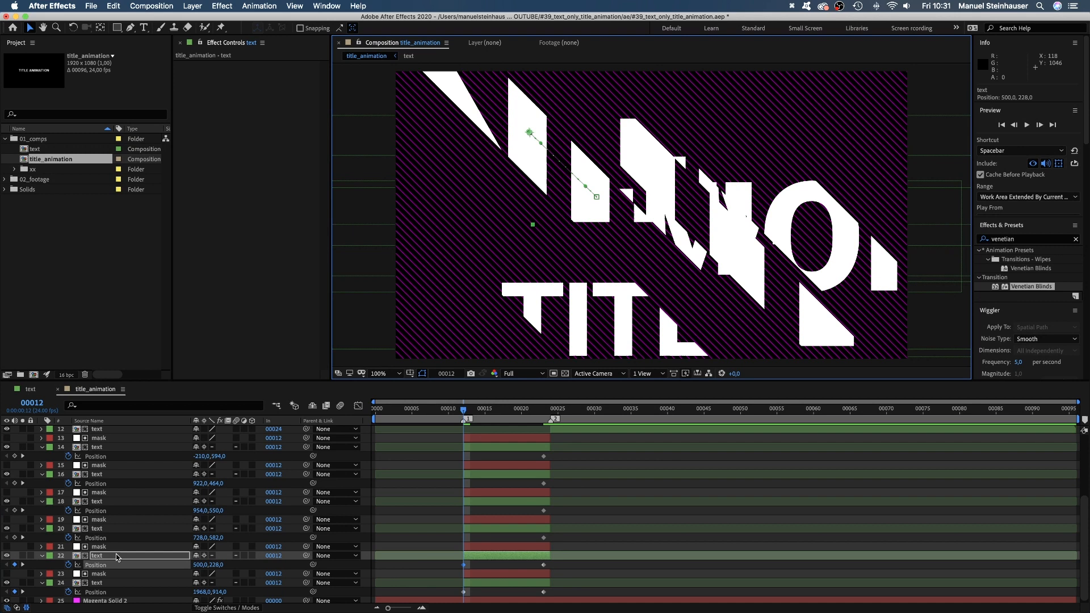
click(97, 528)
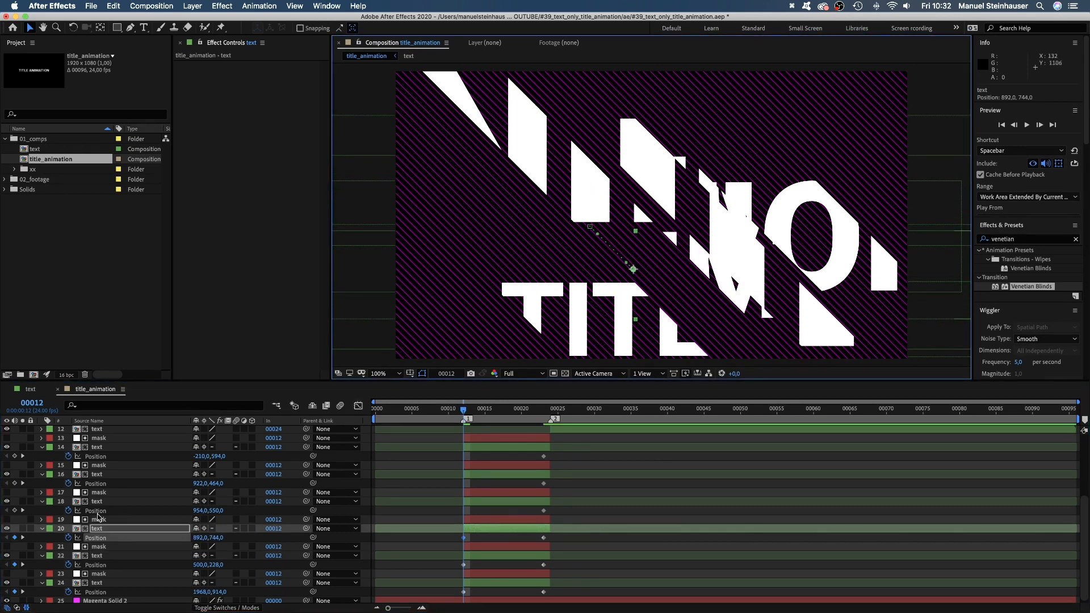
click(97, 501)
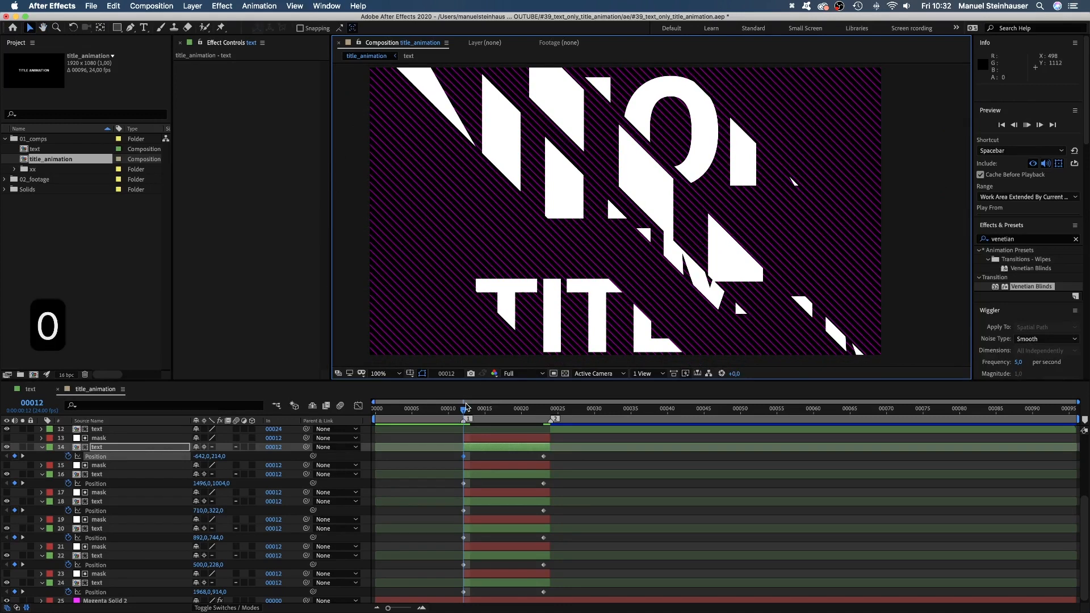
Preview the first-stage slices sliding in to form TITLE ANIMATION.
key(space)
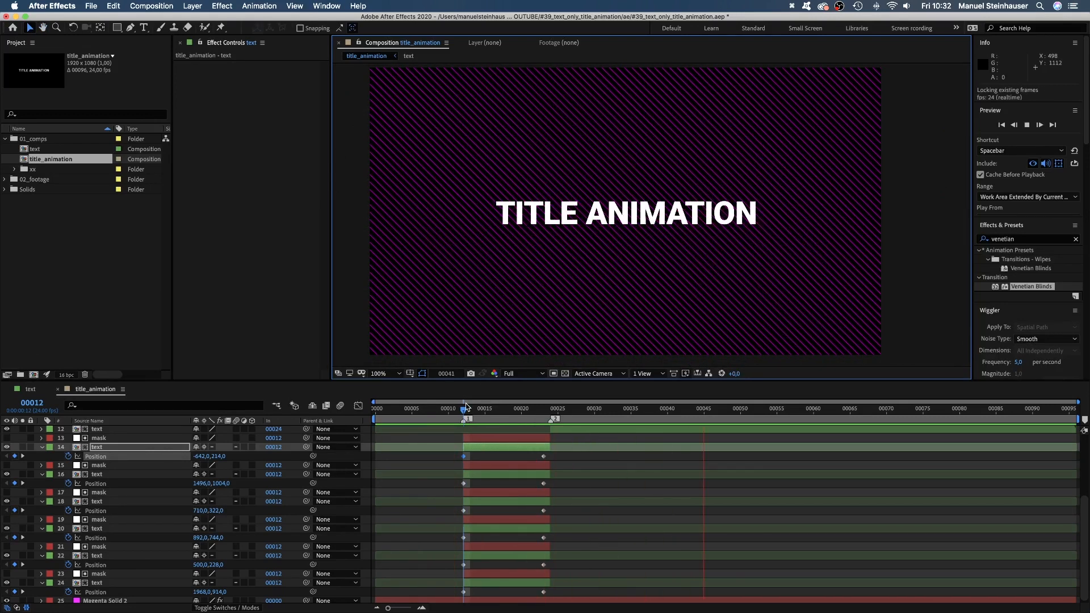
key(space)
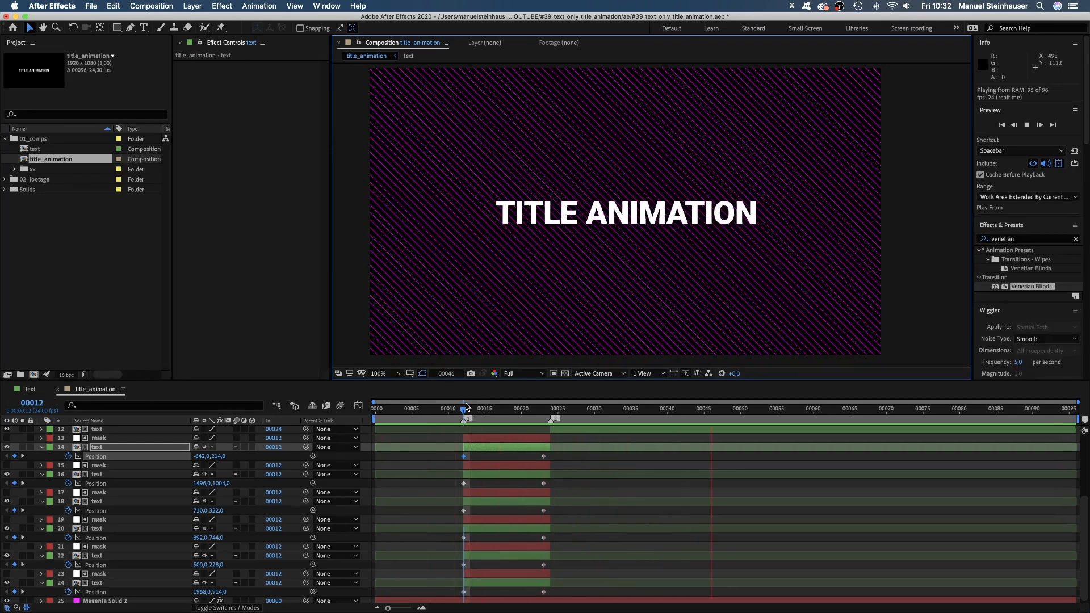
key(cmd+d)
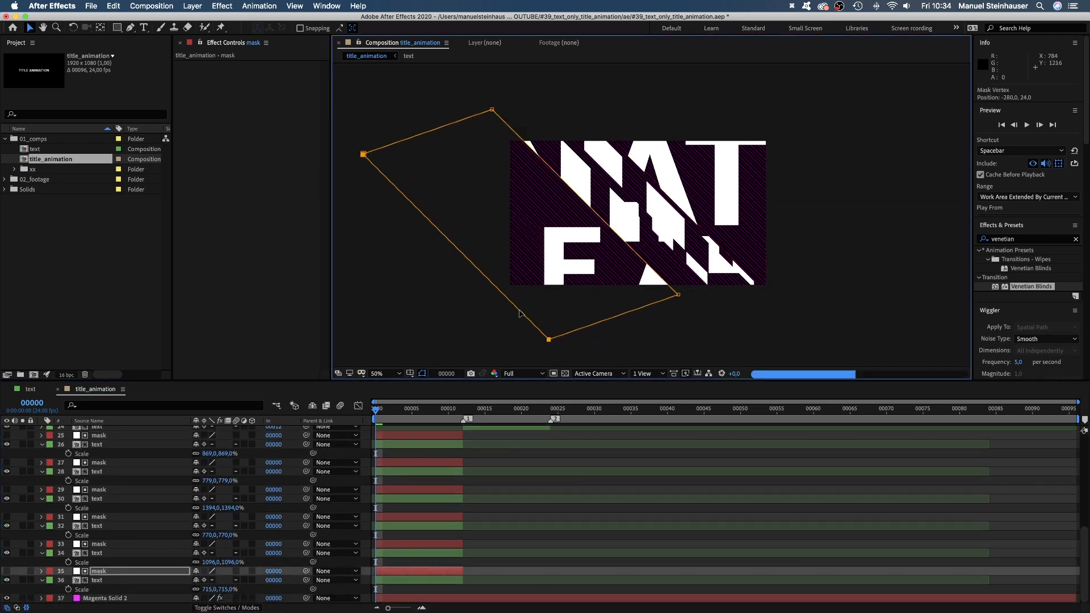
Finish reshaping the diagonal stripe mask's vertices at 50% zoom.
click(378, 374)
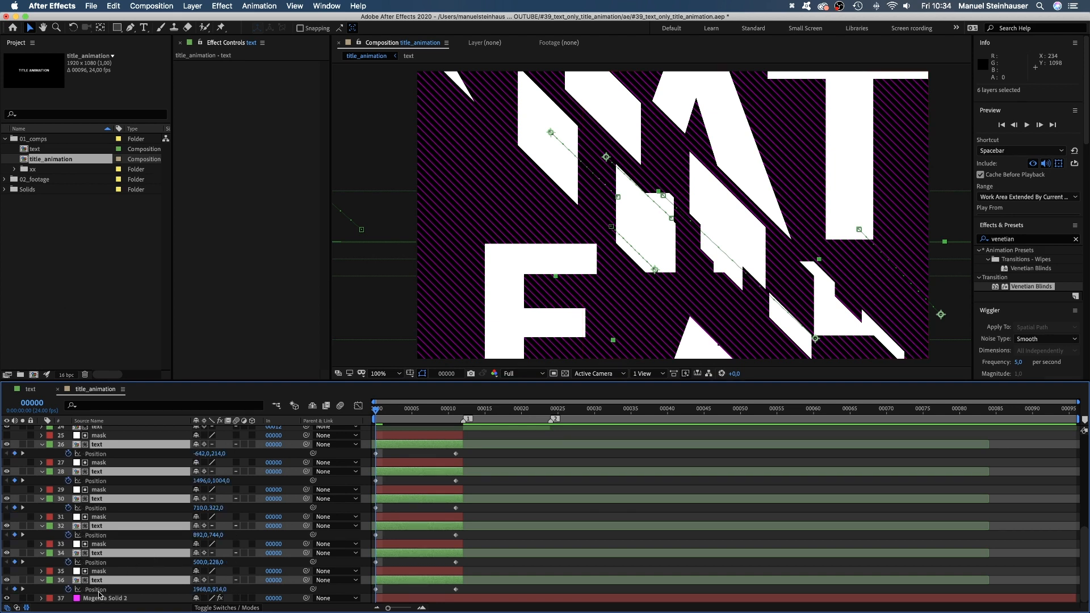
Drag two opening-stage text slices to scattered frame-0 Position keyframes.
click(98, 579)
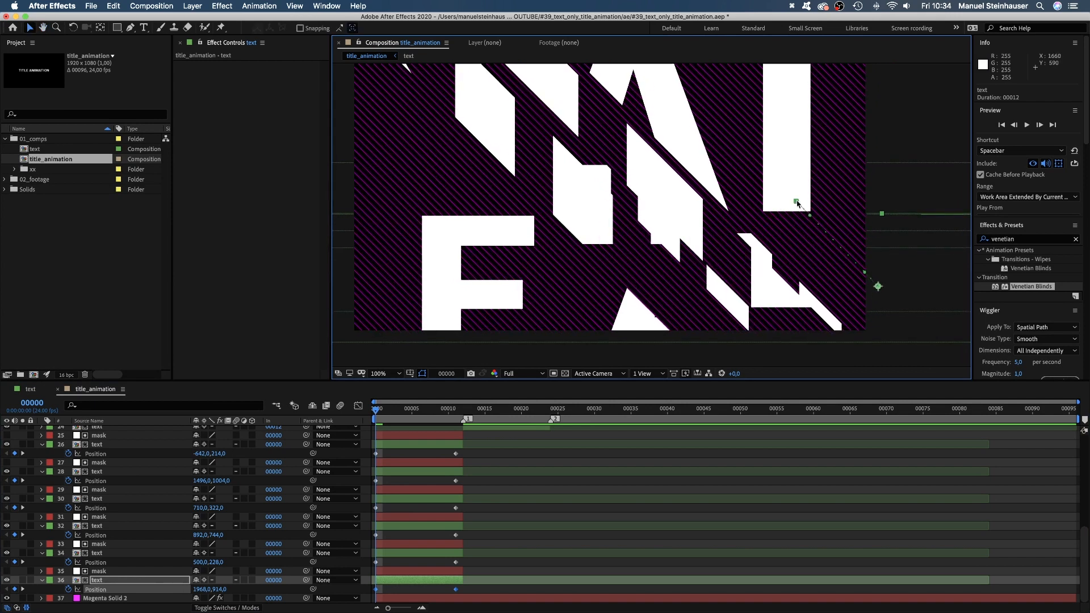
mouse_move(878, 288)
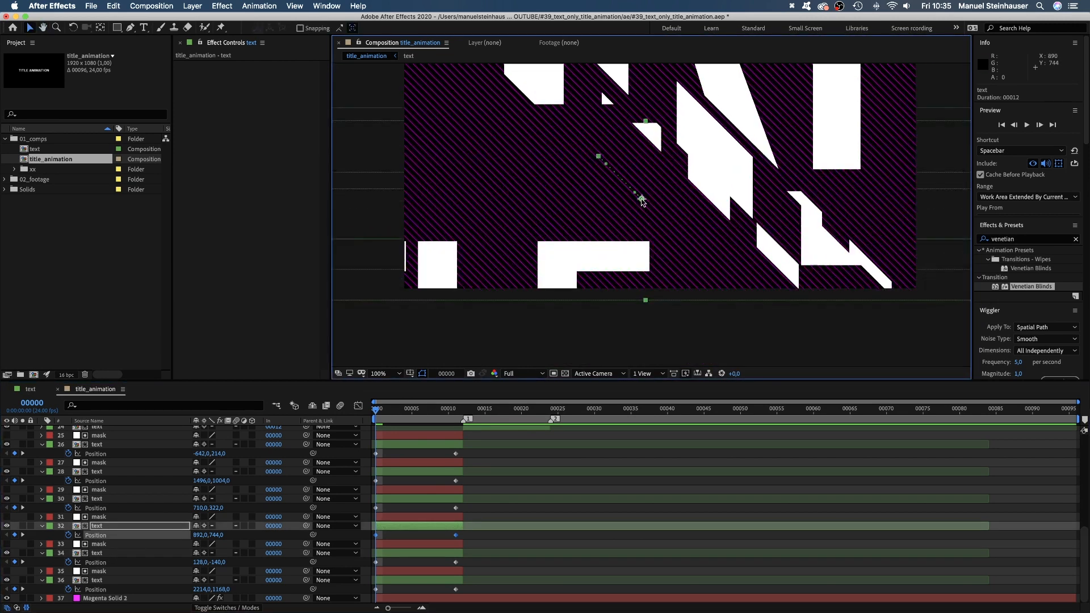
click(96, 498)
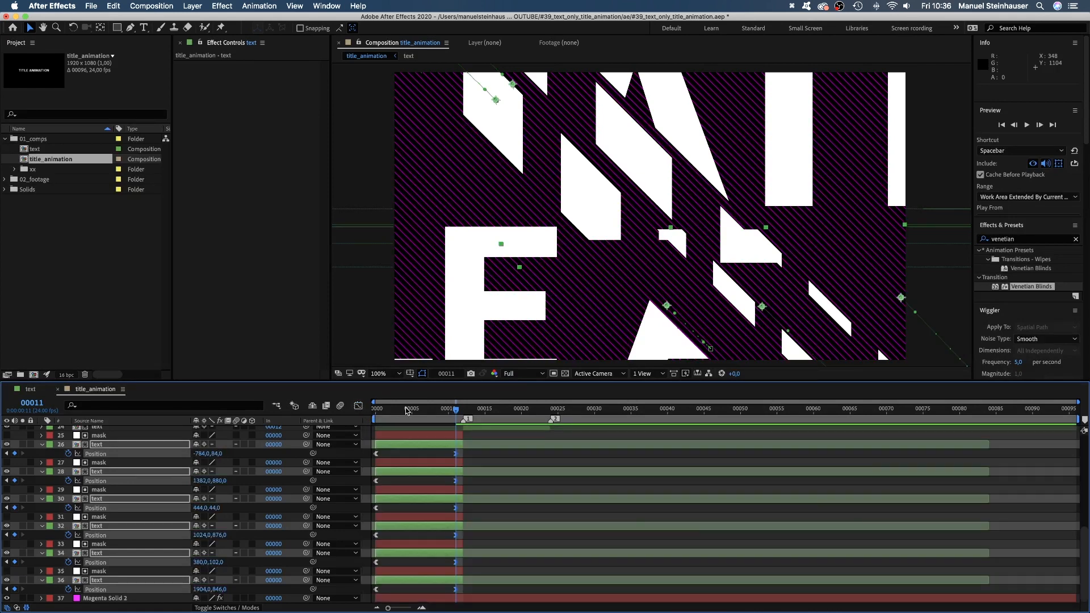
Return the playhead to the start to review the opening-stage diagonal travel.
click(374, 408)
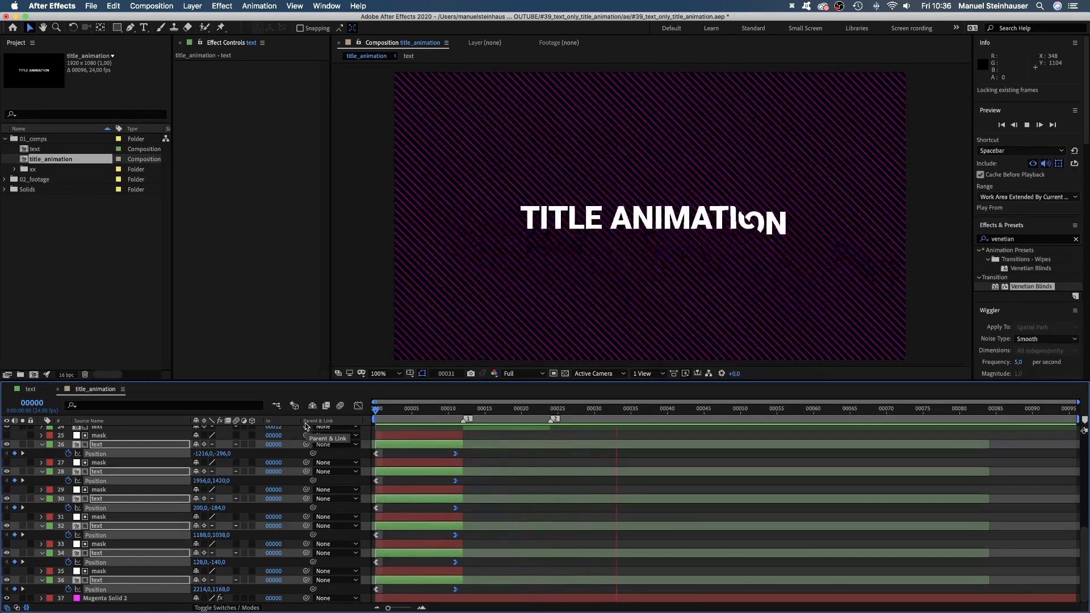
click(358, 406)
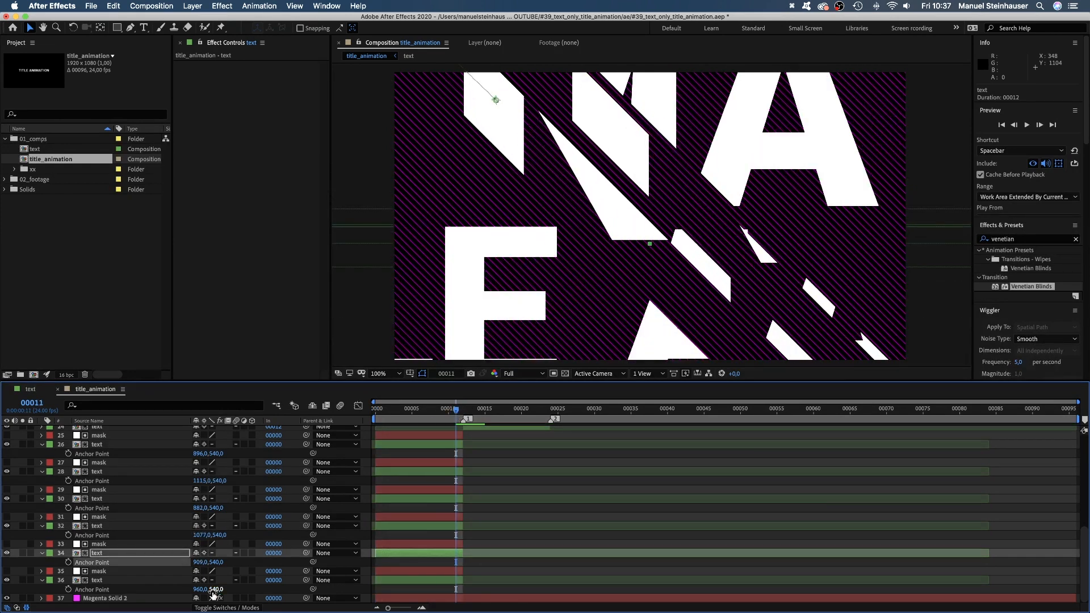
Offset the last slice's Anchor Point, hide the Magenta Solid layer, and preview.
click(97, 579)
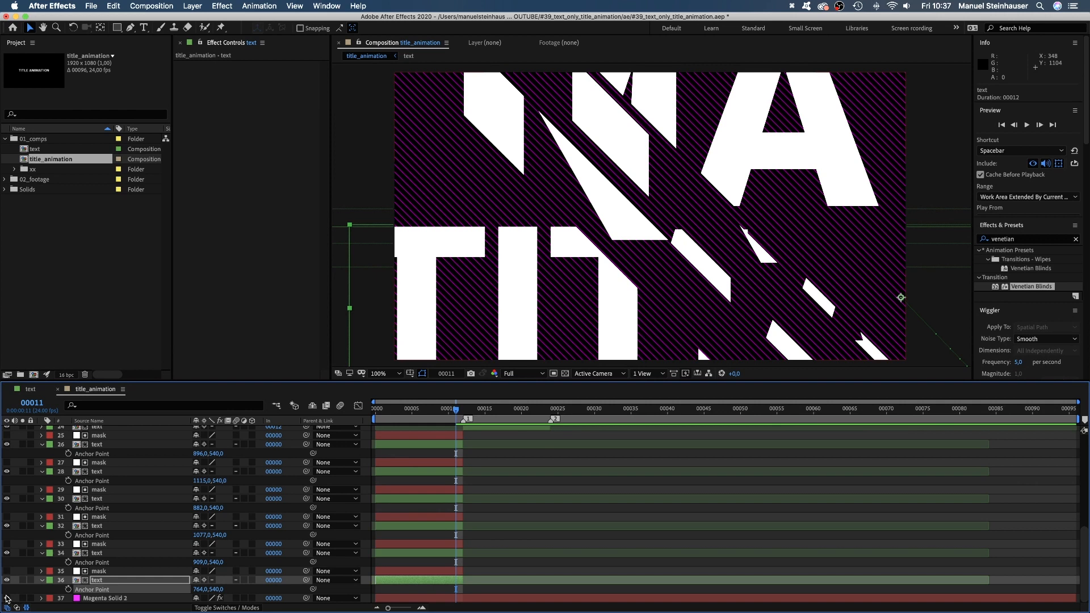
click(378, 408)
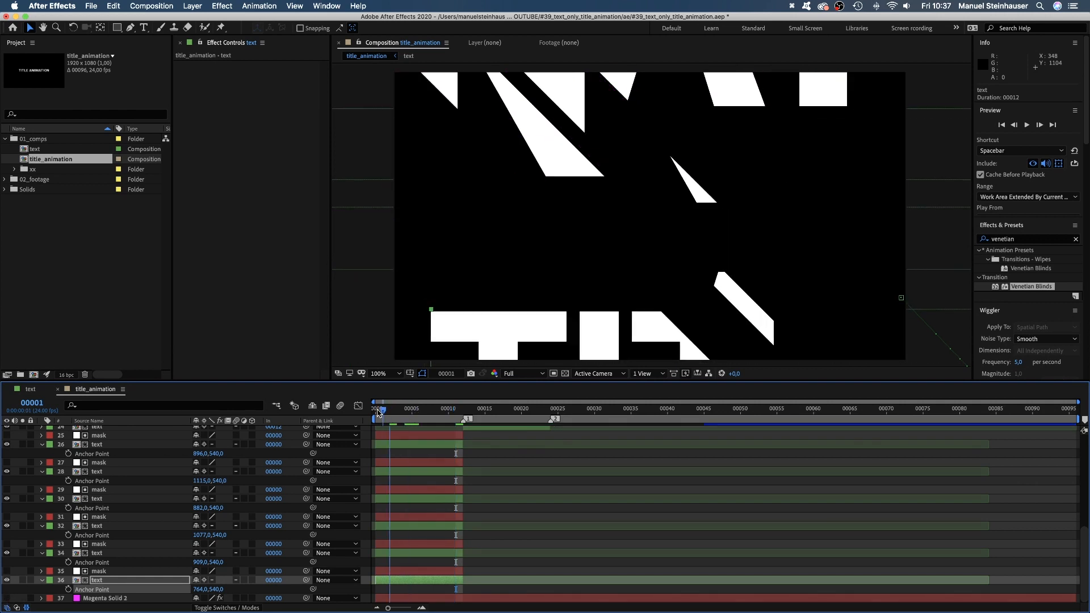
key(space)
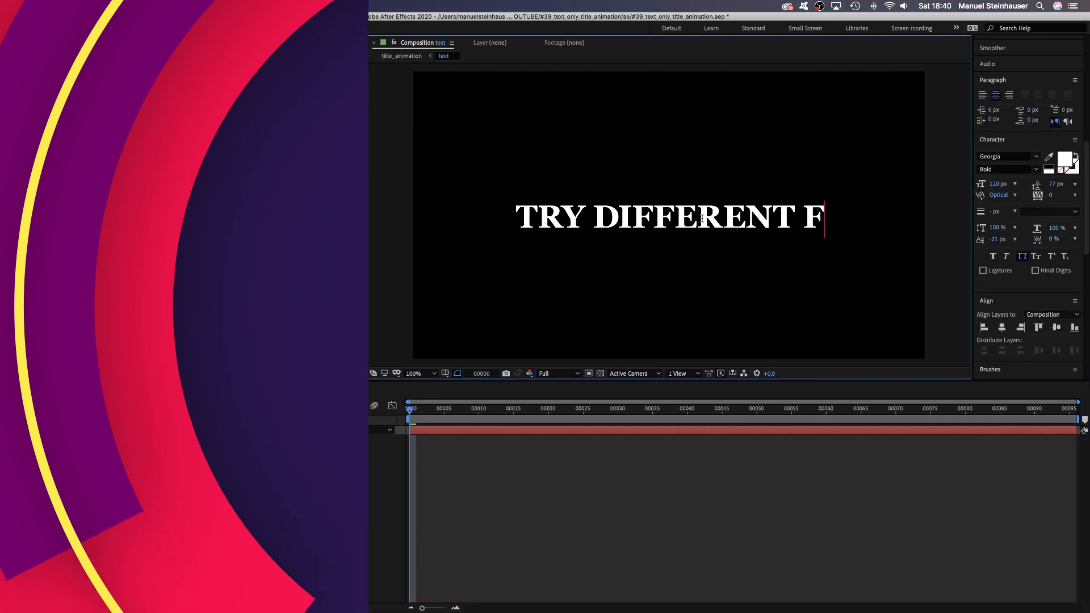
Change the title's font in the Character panel and check the animation midway.
click(401, 55)
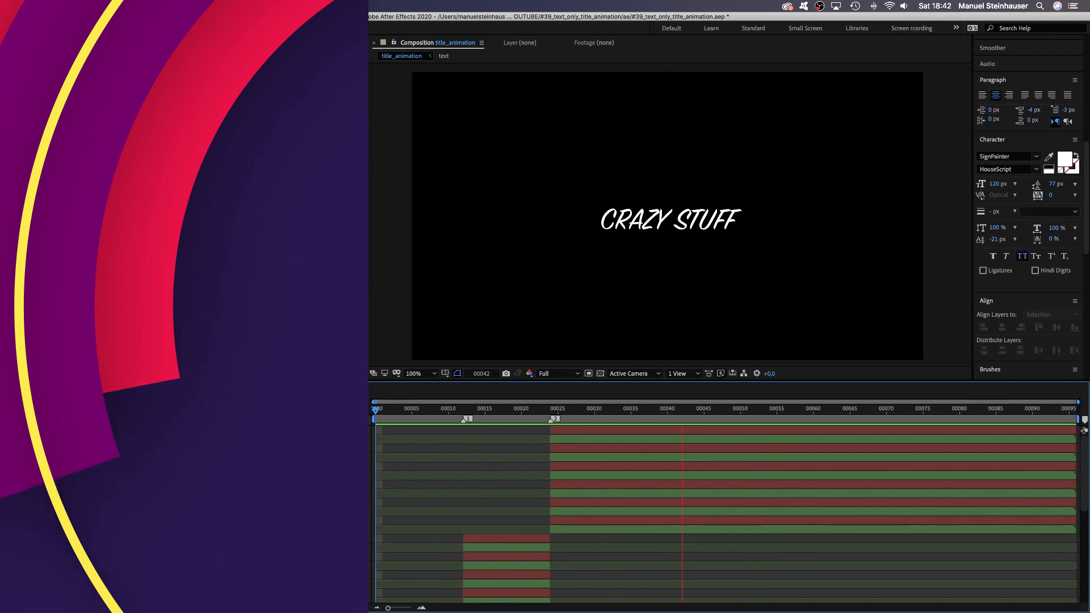
click(492, 408)
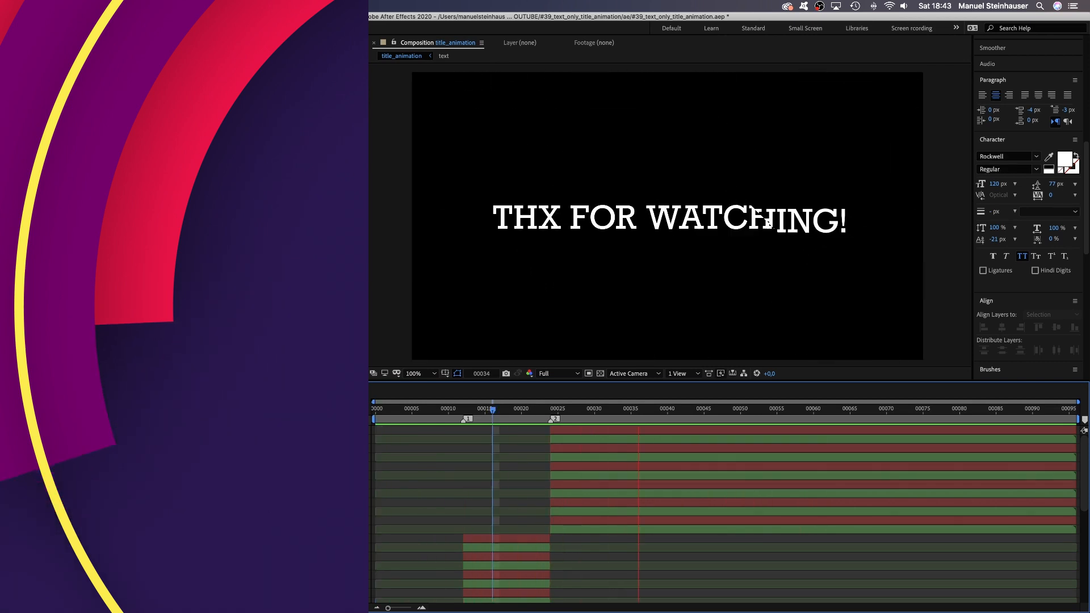